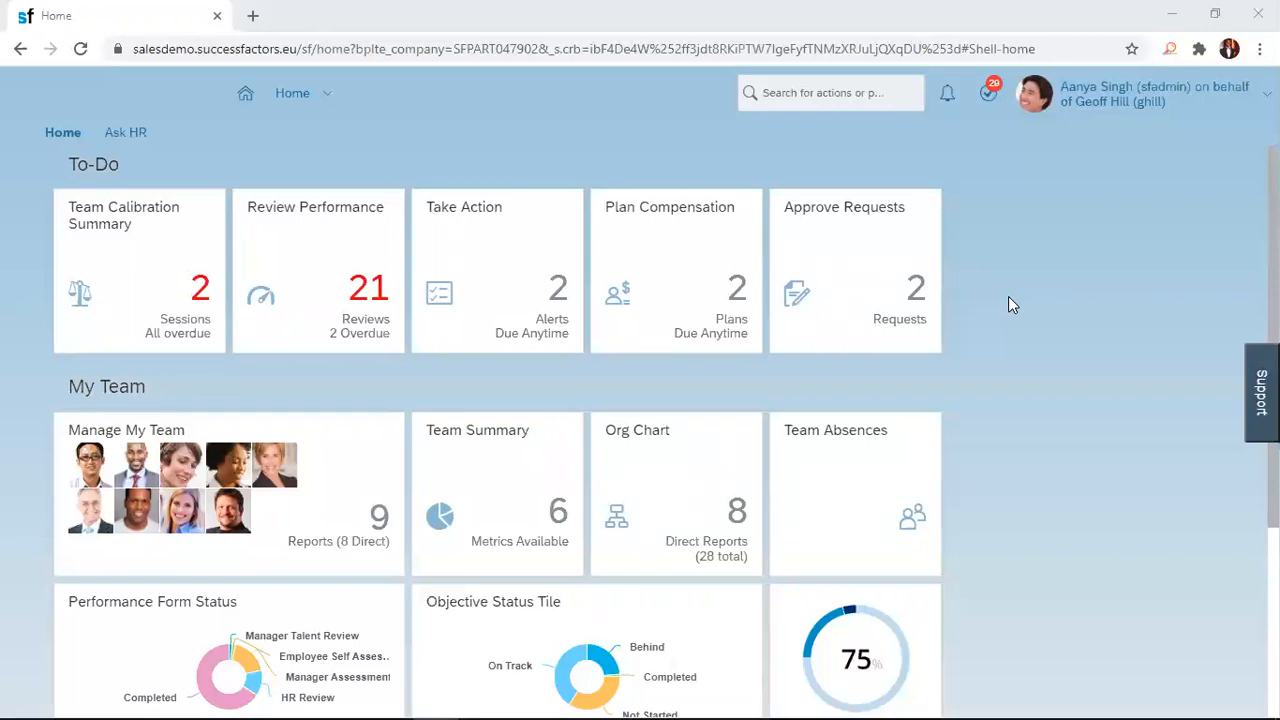
mouse_move(530, 156)
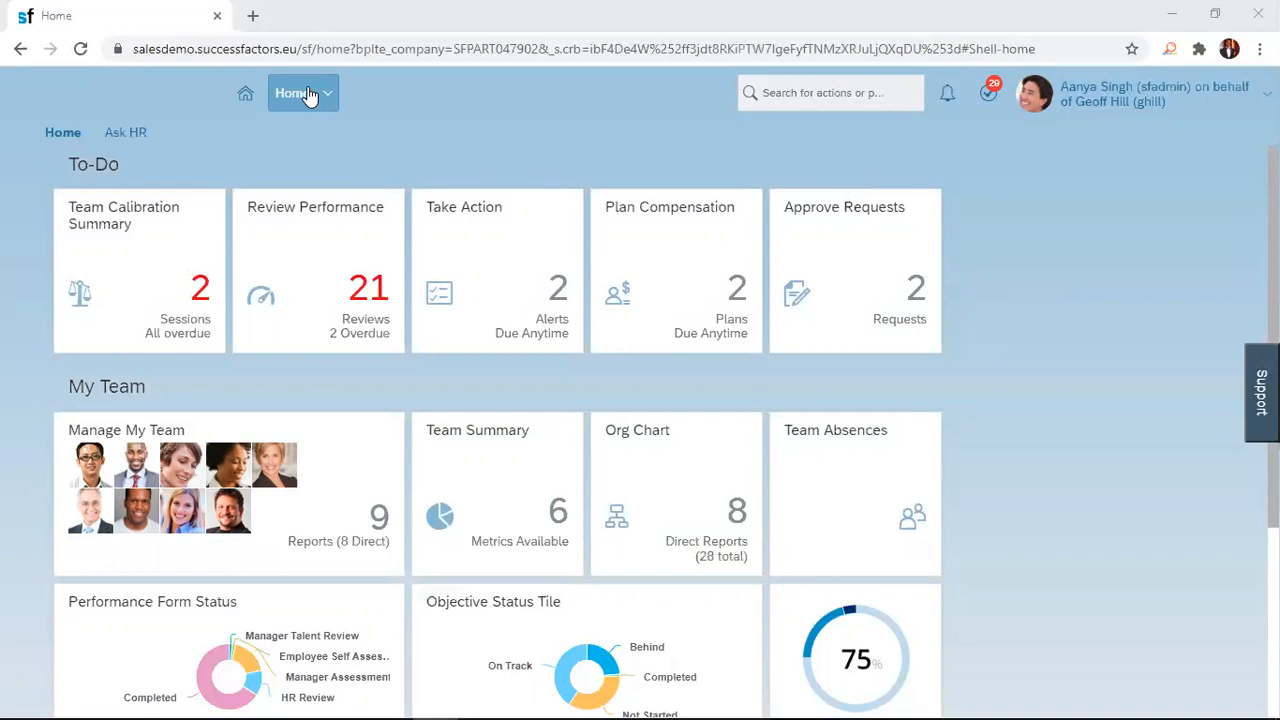
- Expand the Home navigation dropdown to list the available modules
click(296, 92)
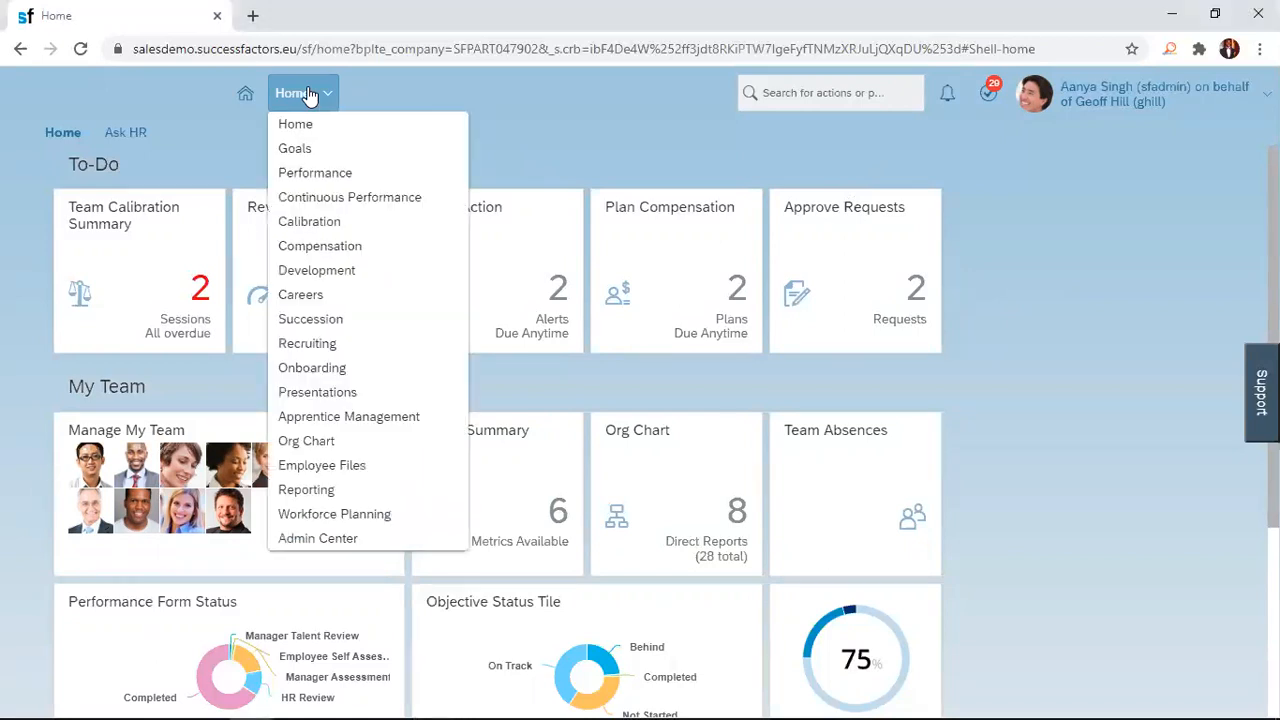
mouse_move(296, 124)
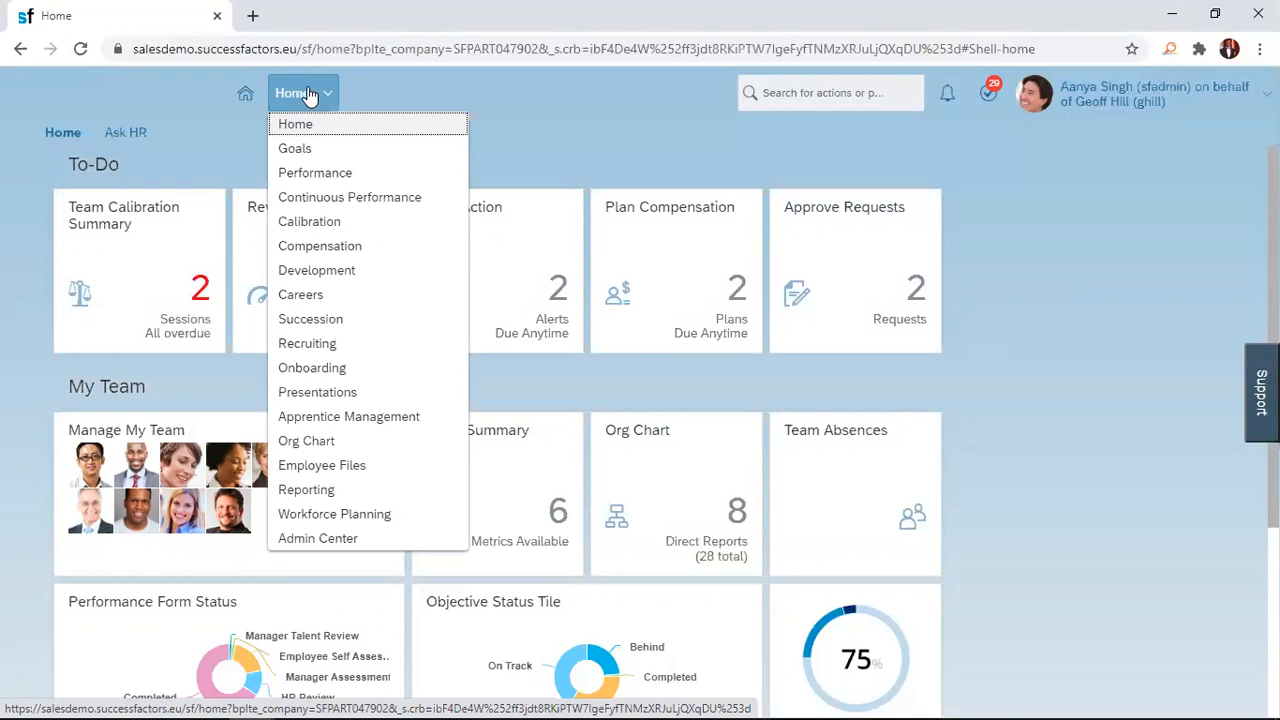
mouse_move(296, 148)
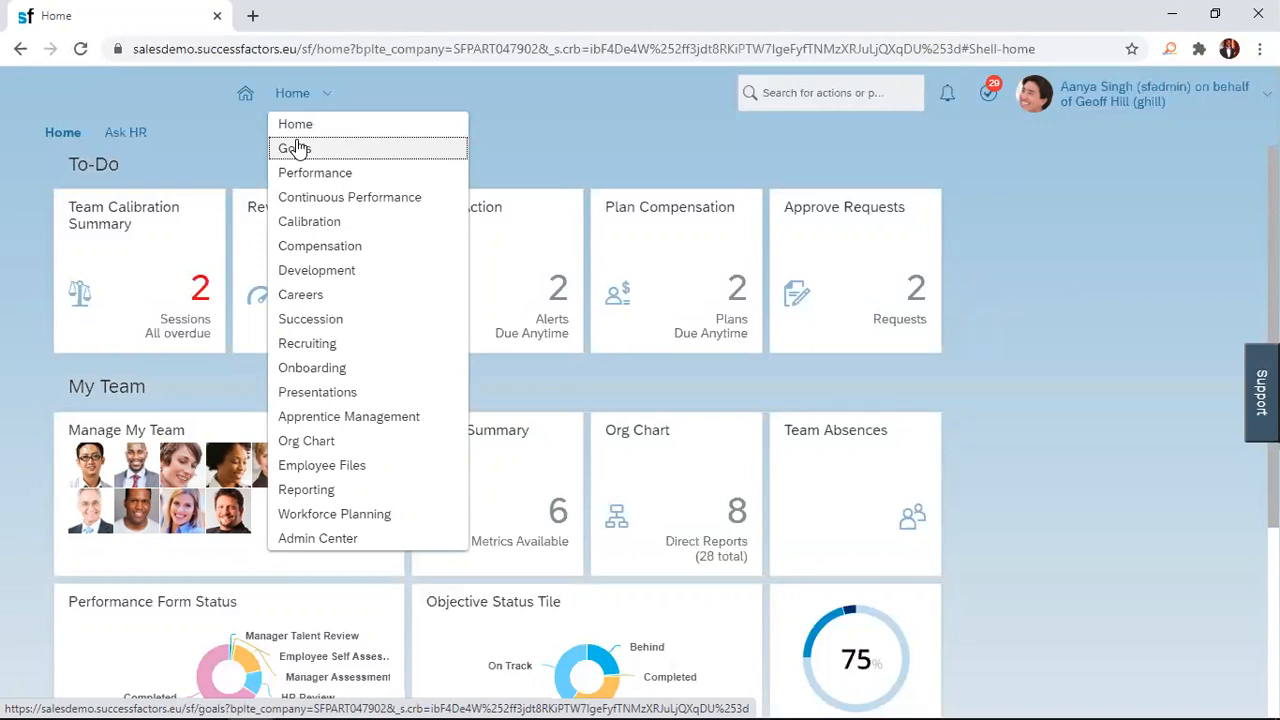
click(294, 148)
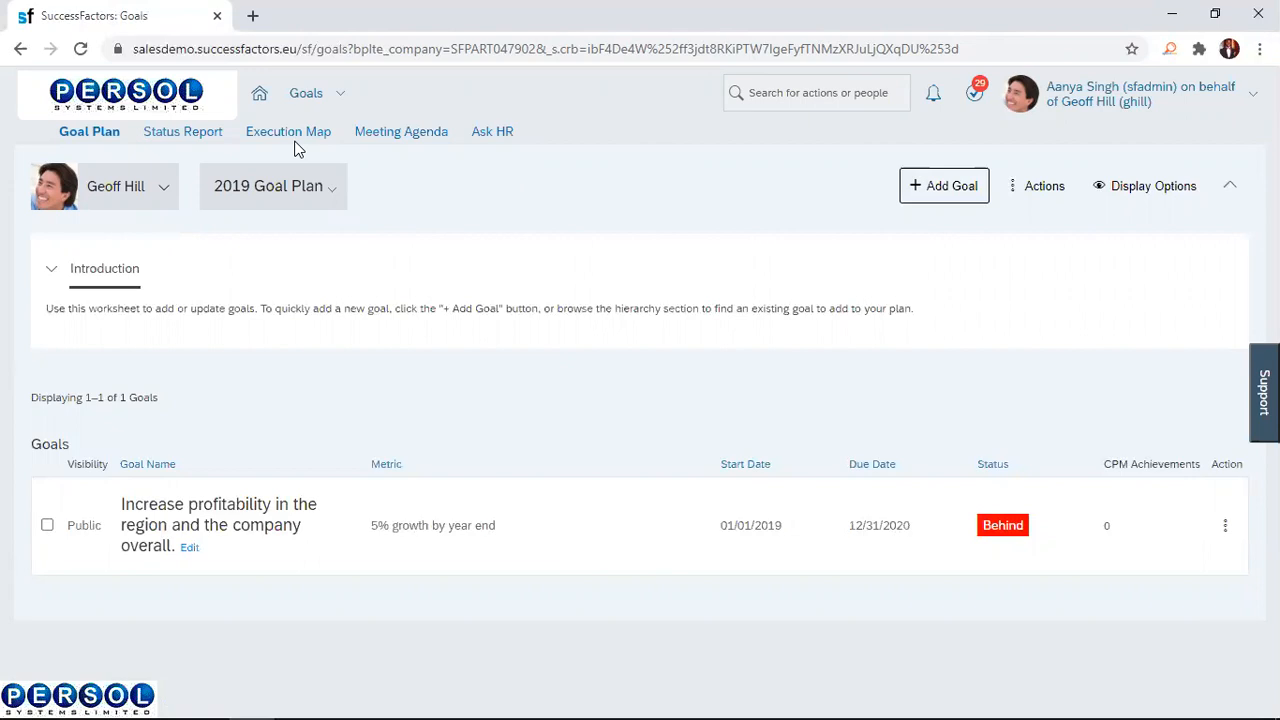
mouse_move(238, 516)
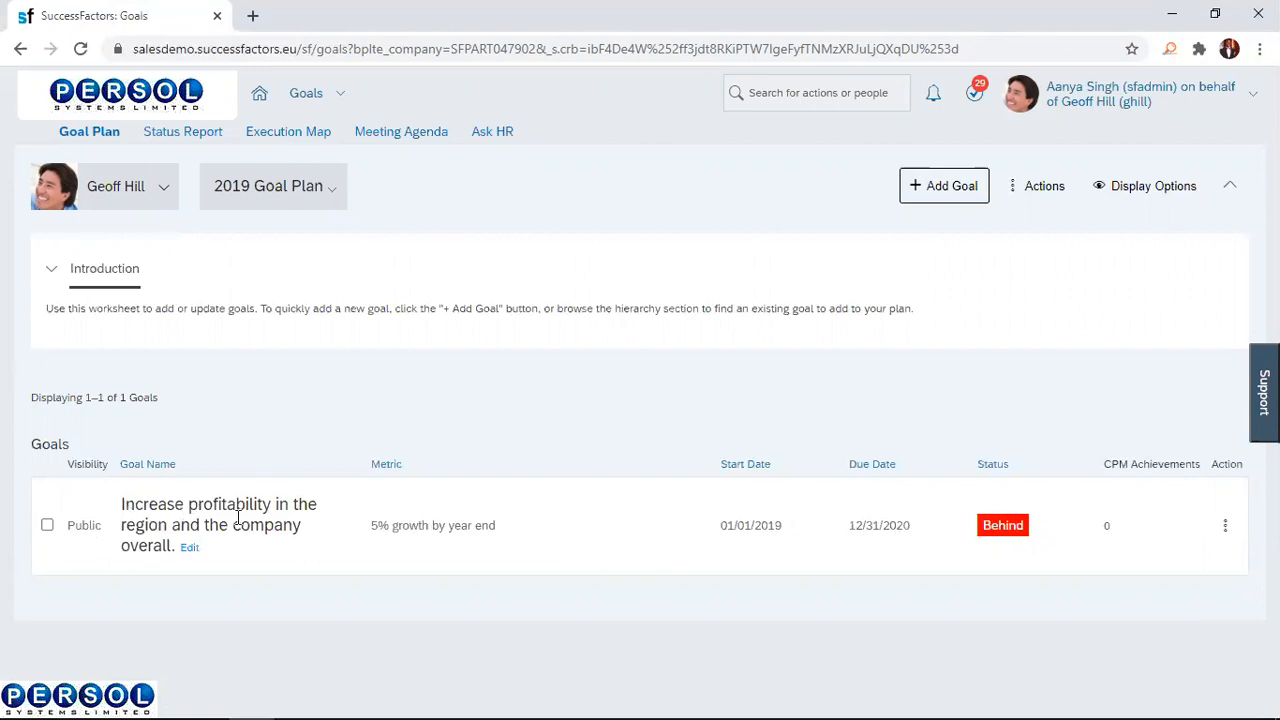
mouse_move(190, 548)
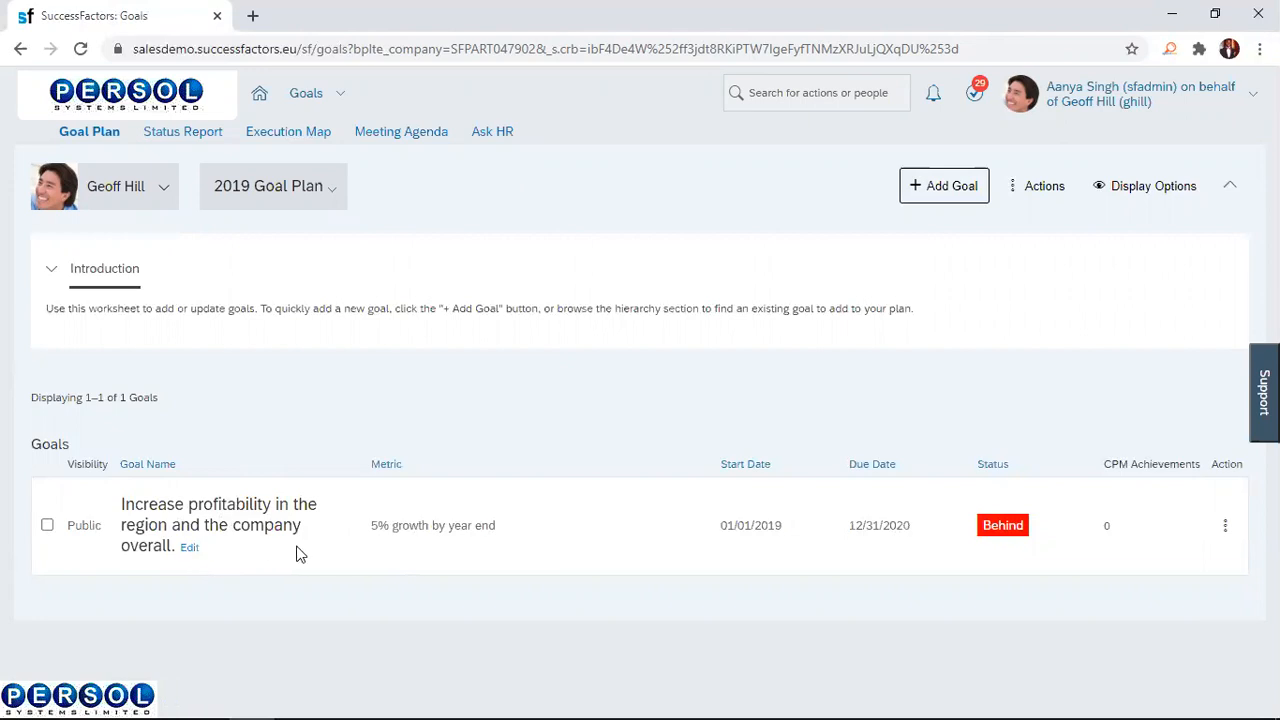
mouse_move(300, 624)
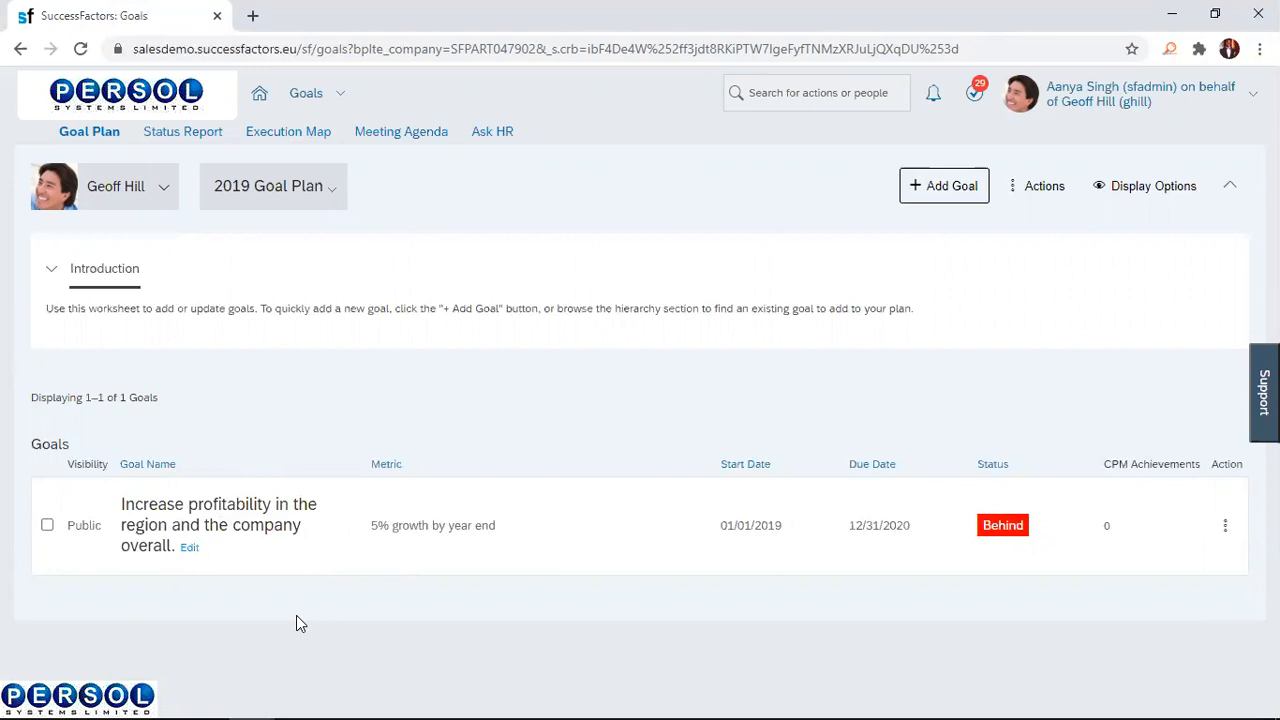
mouse_move(188, 548)
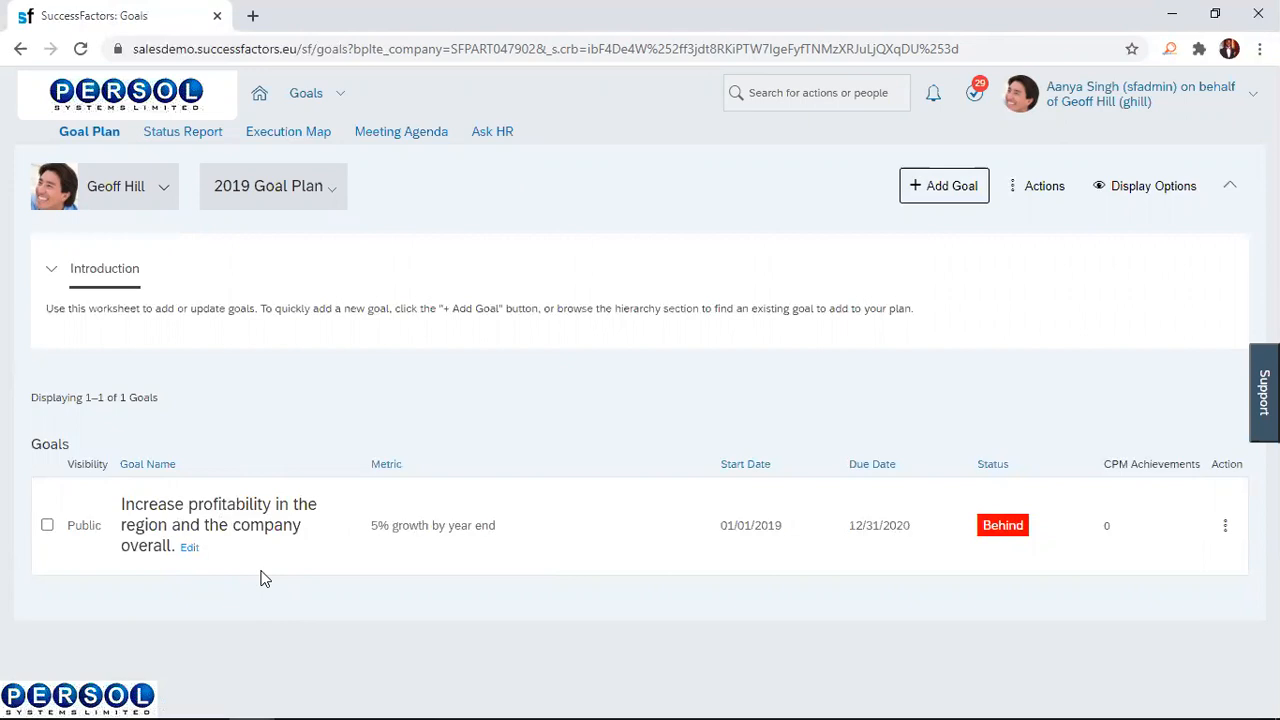
mouse_move(1244, 592)
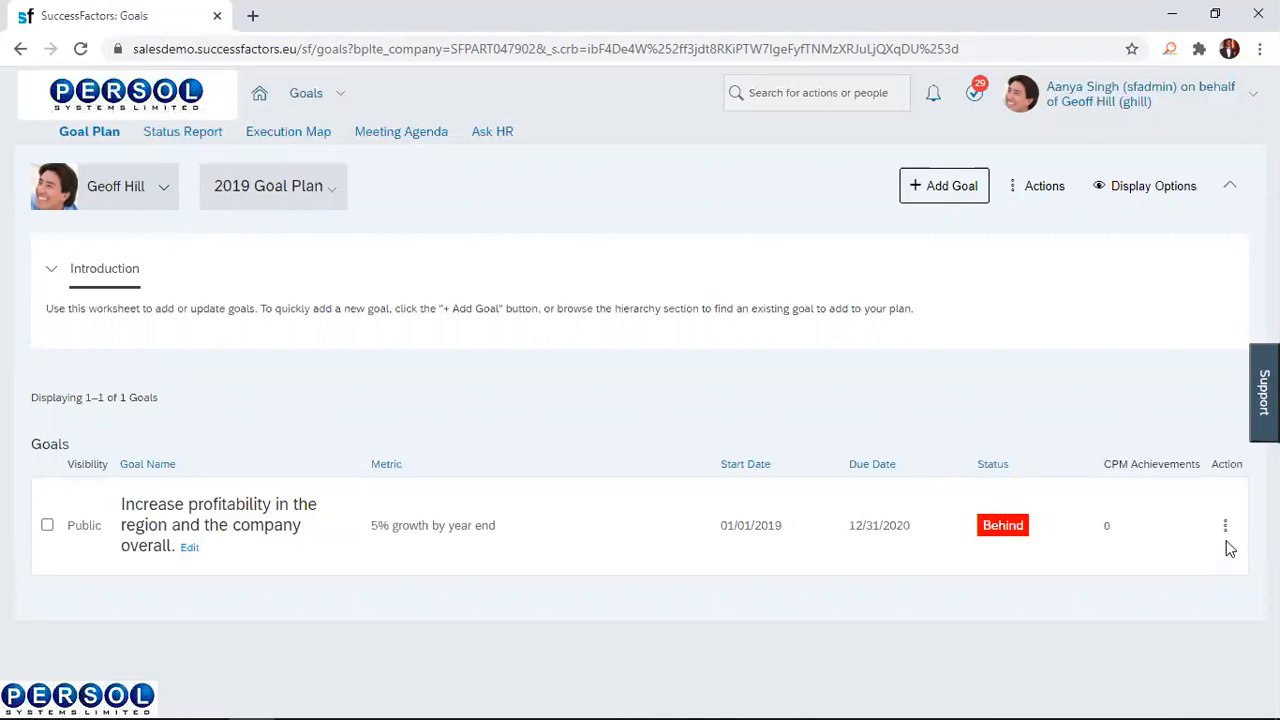
mouse_move(1226, 524)
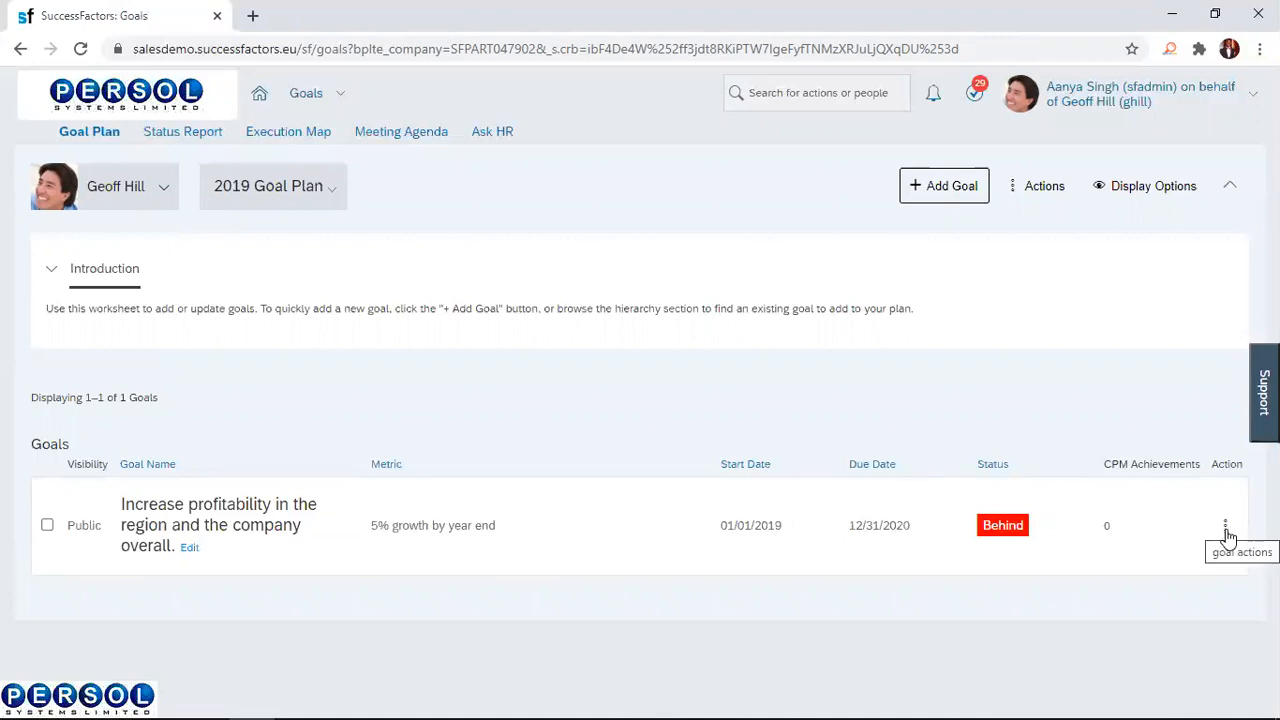
click(1224, 524)
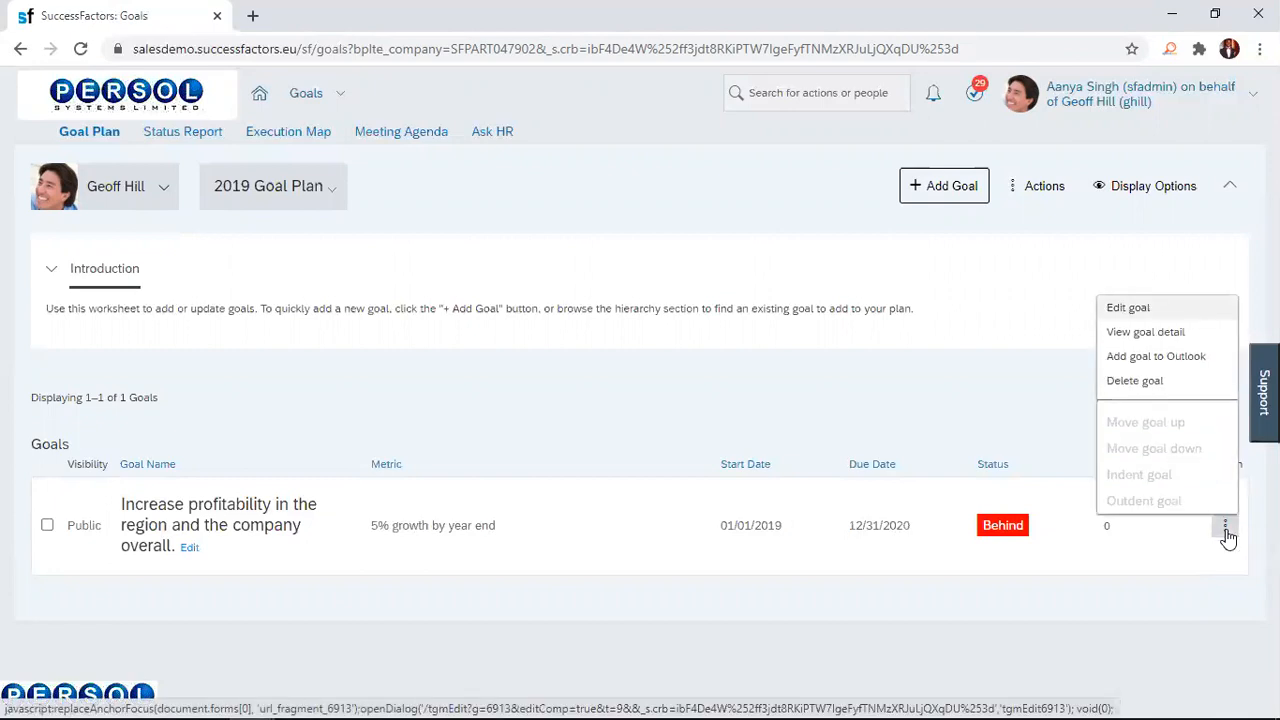
mouse_move(1144, 362)
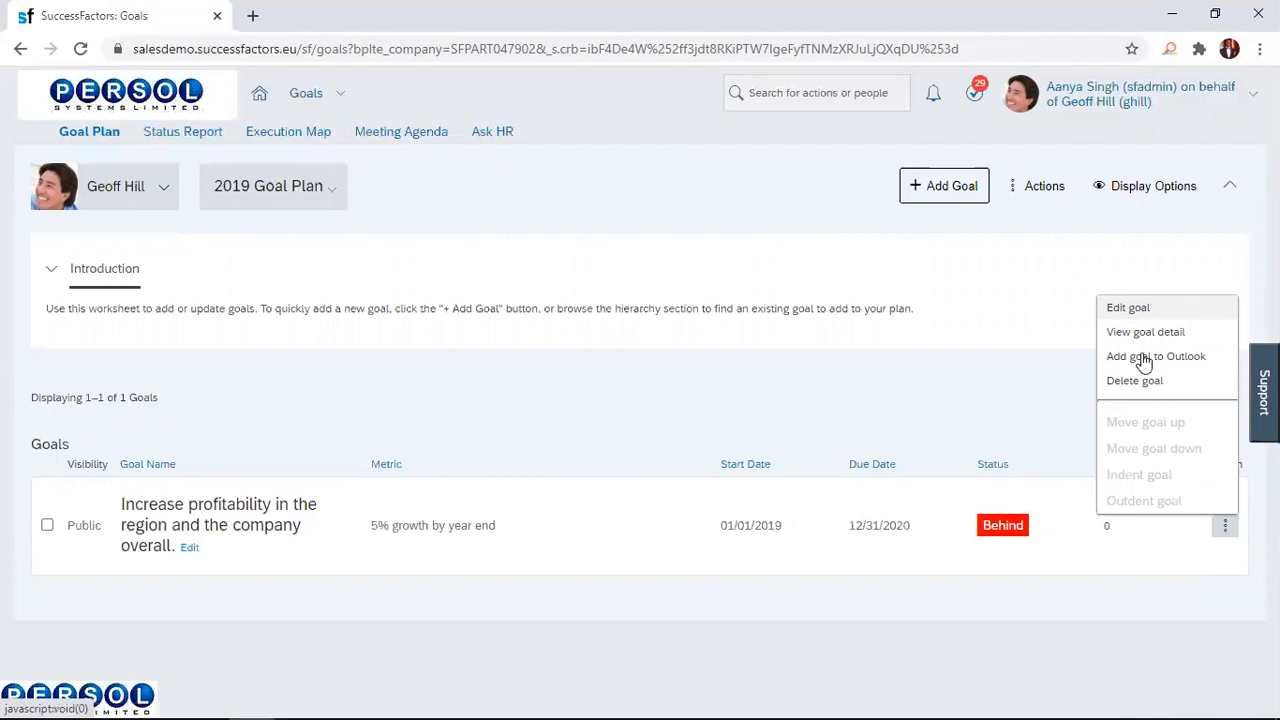
mouse_move(1144, 332)
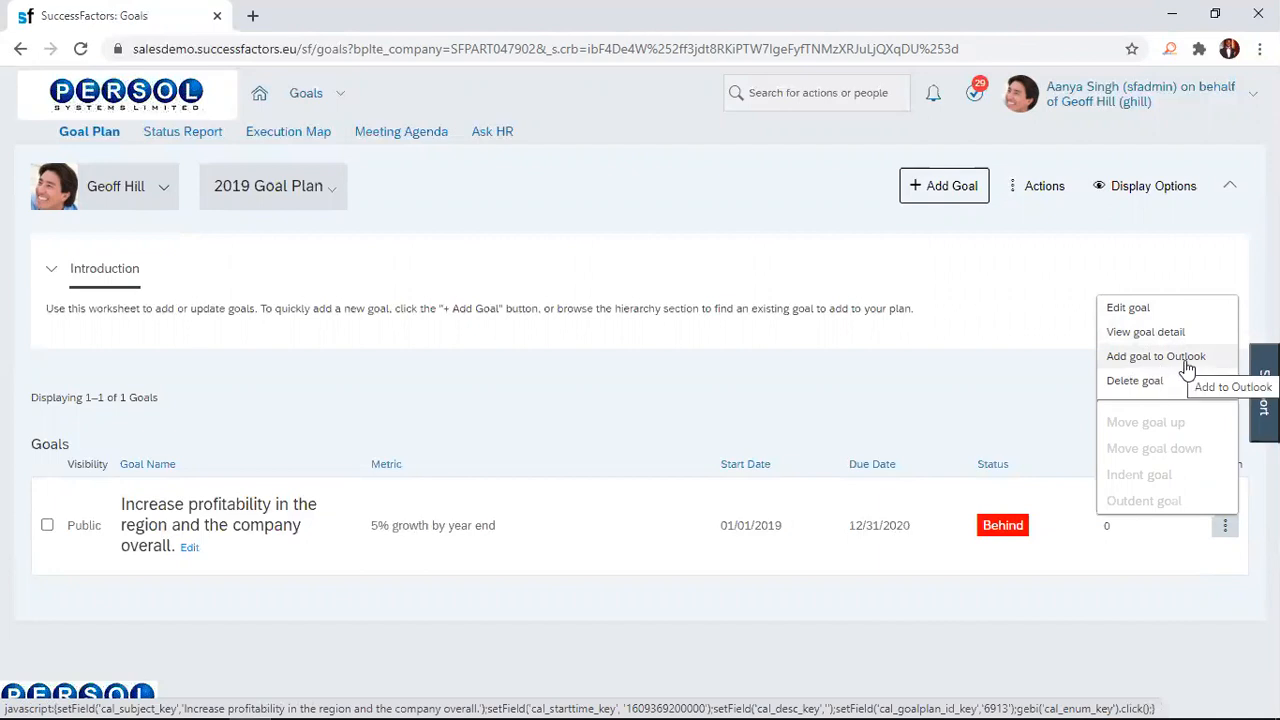
mouse_move(1144, 380)
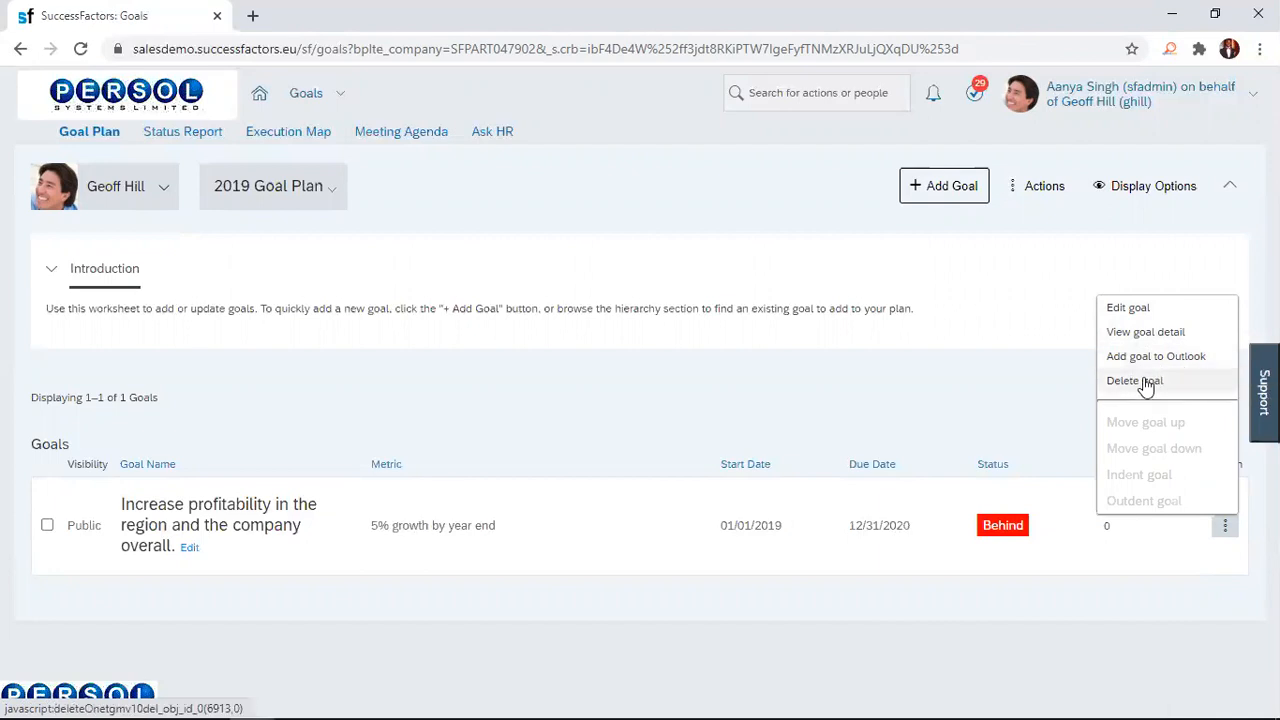
mouse_move(1220, 544)
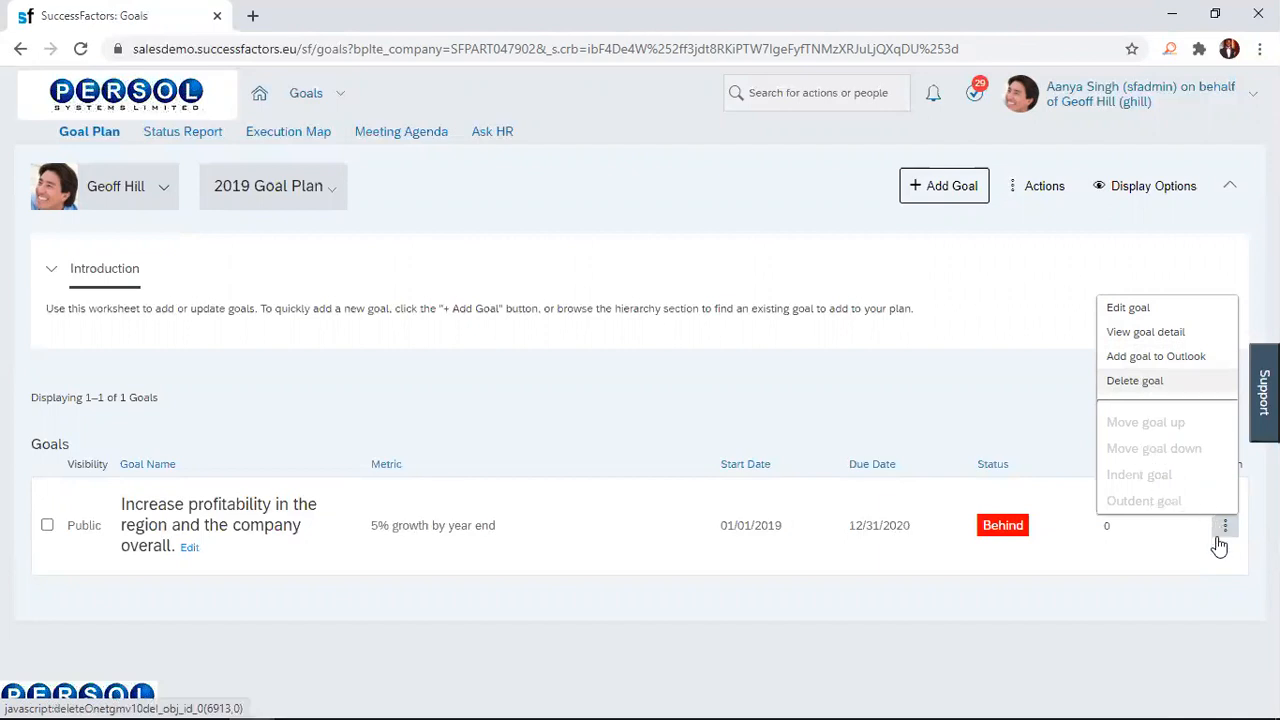
click(1224, 524)
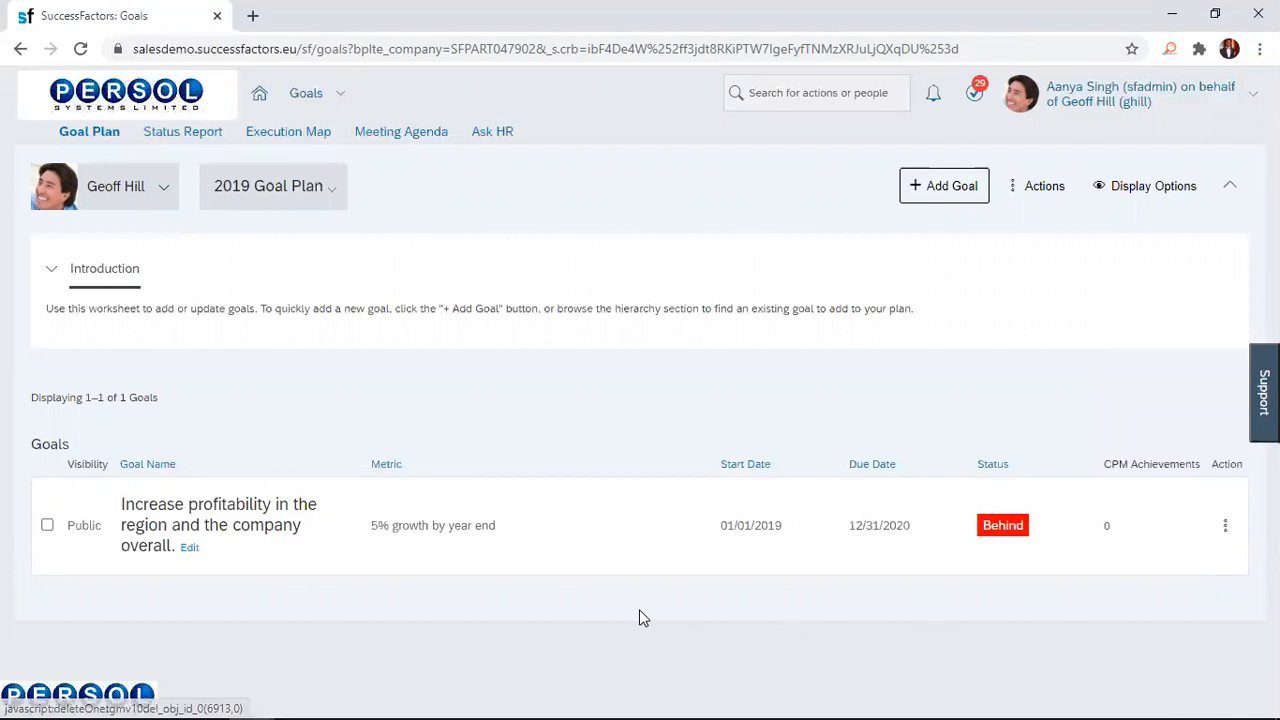
mouse_move(188, 548)
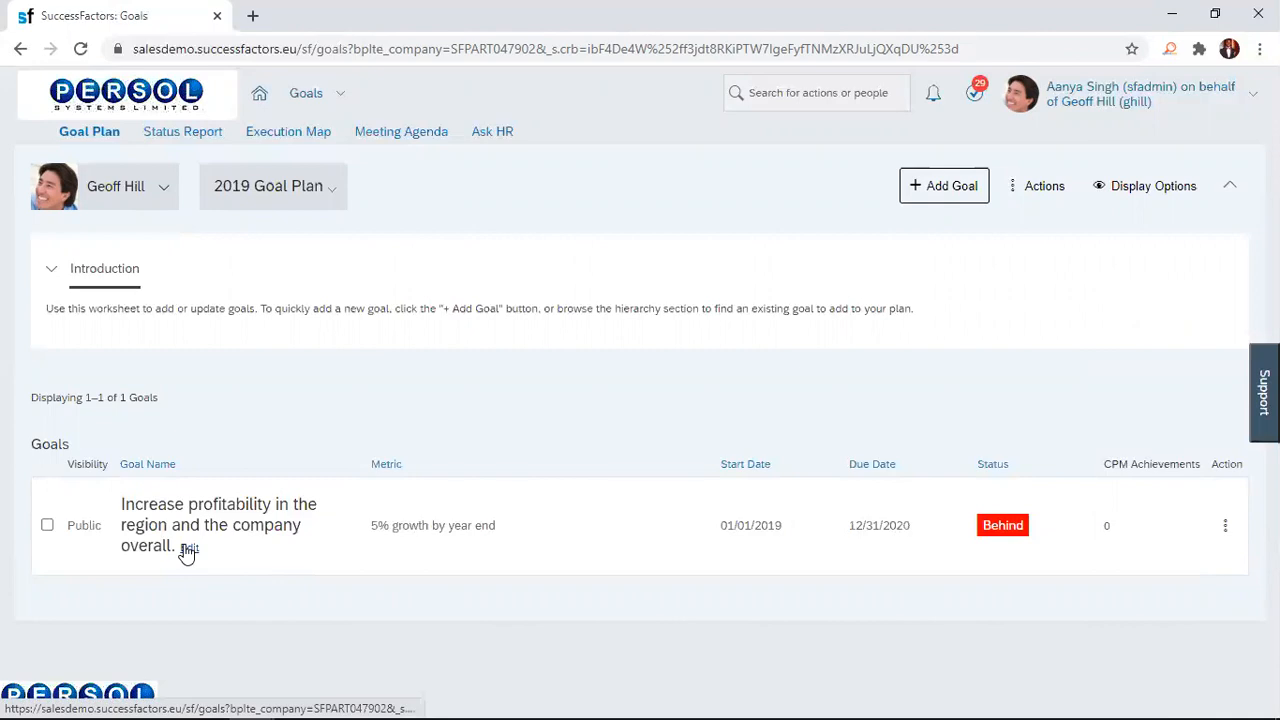
click(188, 548)
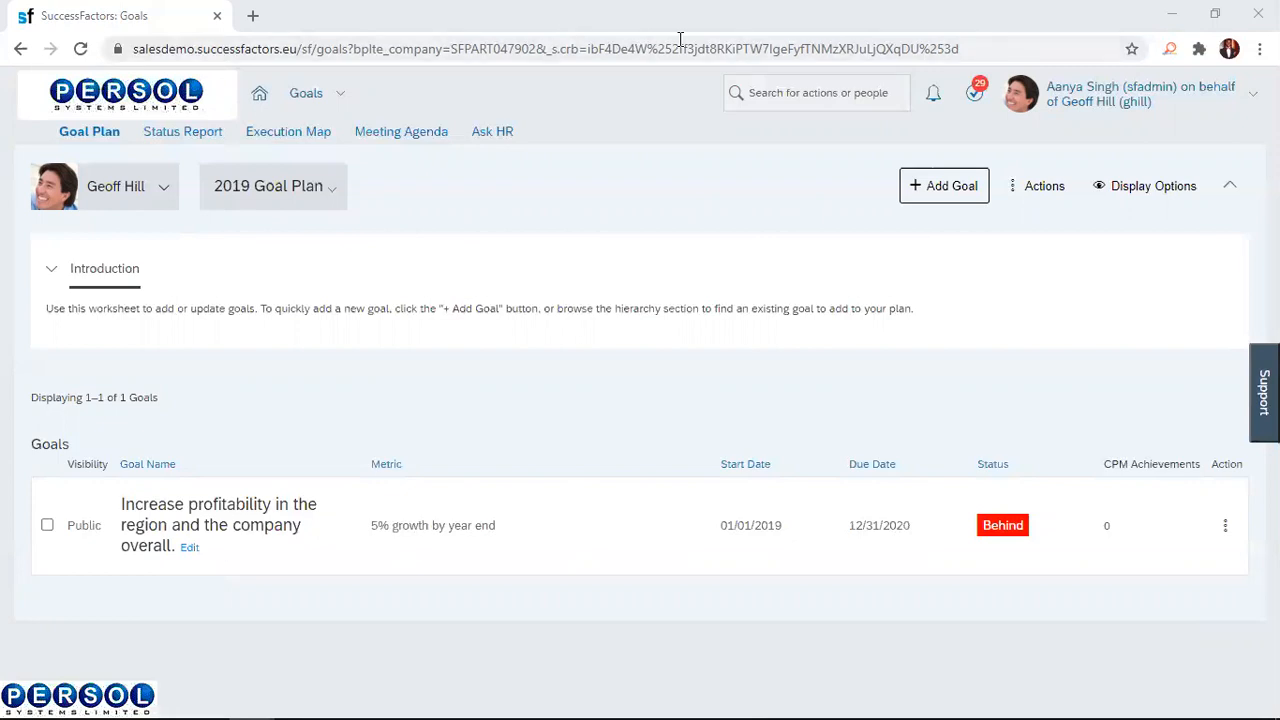
- Bring up the Edit Goal form for the profitability goal showing Behind status and 10% complete
click(188, 548)
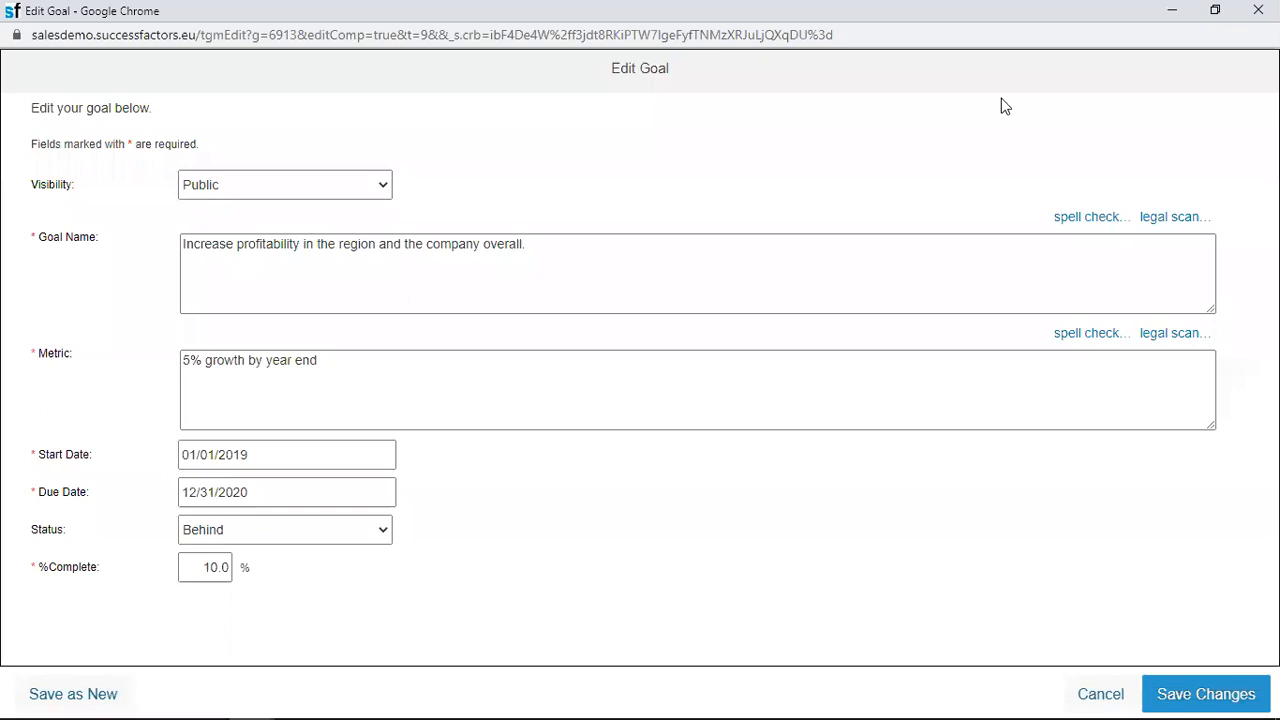
mouse_move(816, 144)
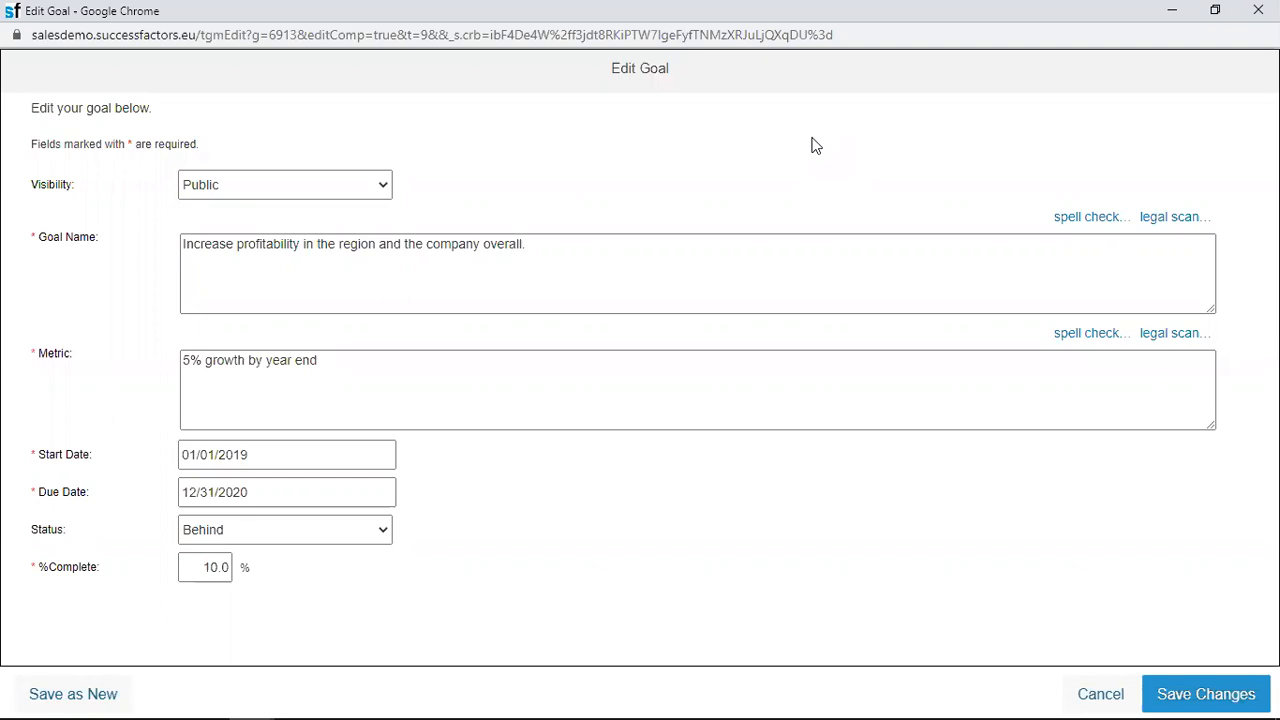
mouse_move(800, 144)
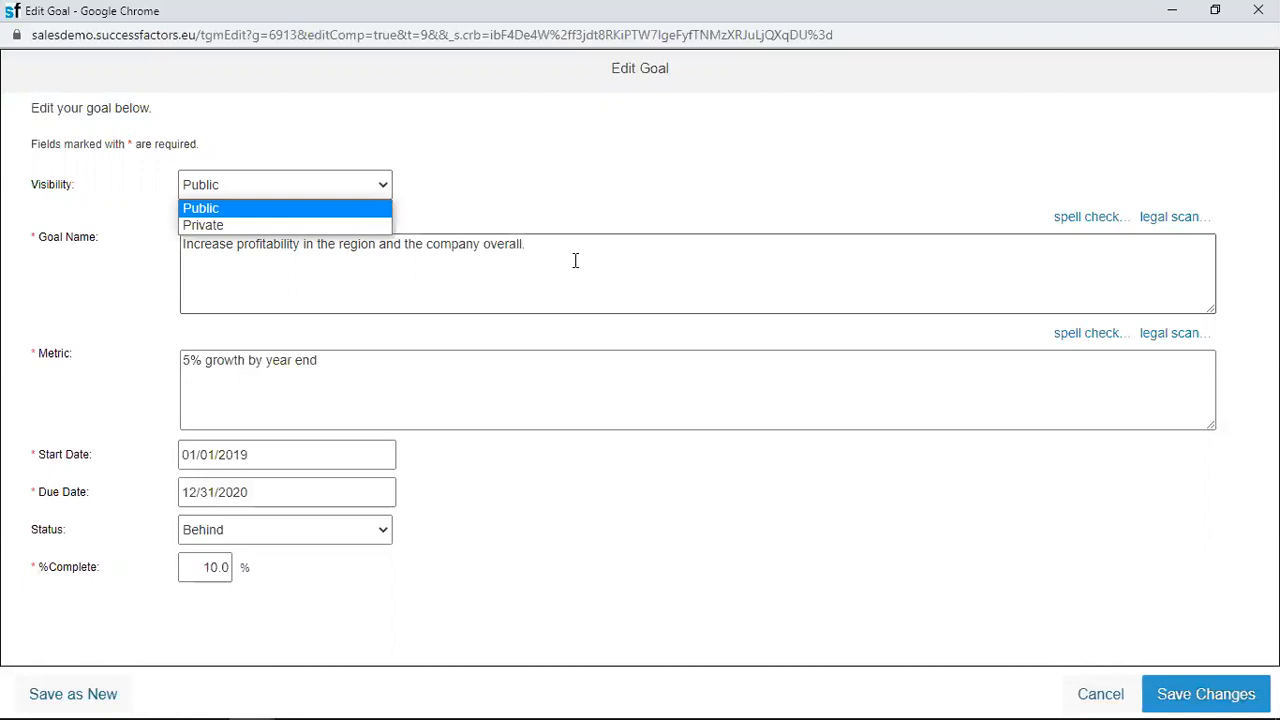
- Change the goal name to end 'by 10%.' and the metric from 5% to 10% growth by year end
click(200, 208)
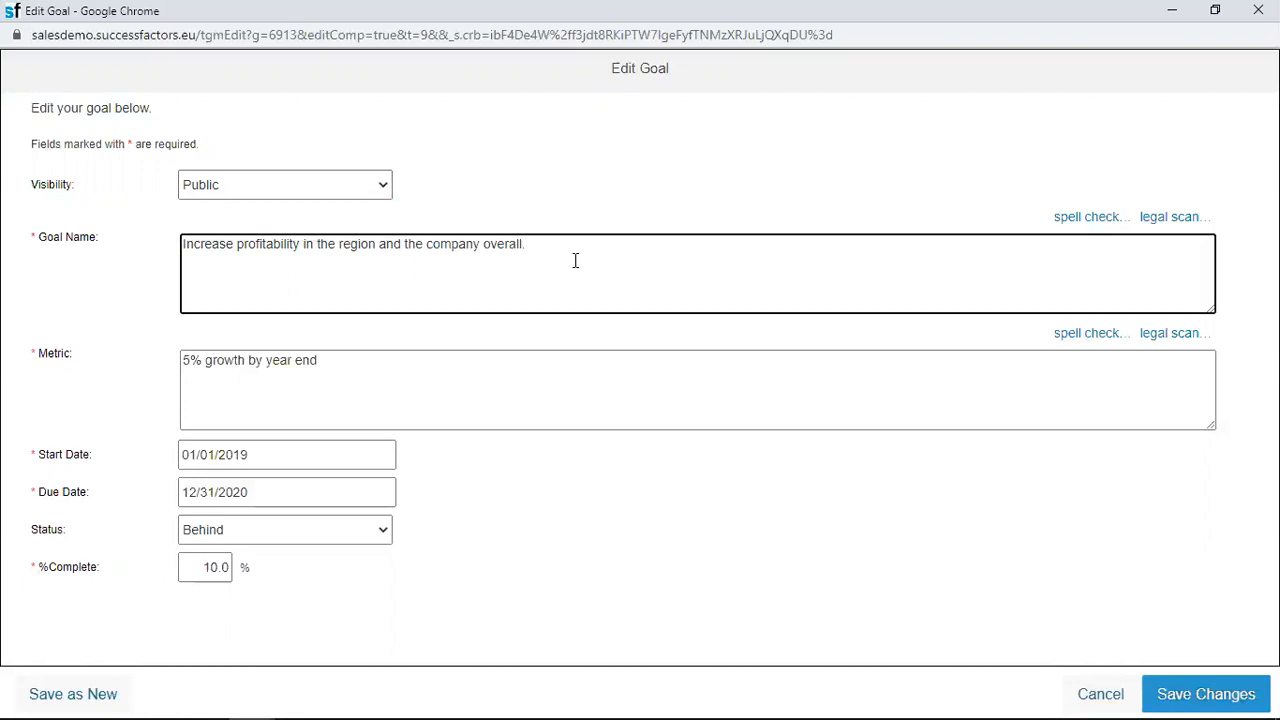
key(Backspace)
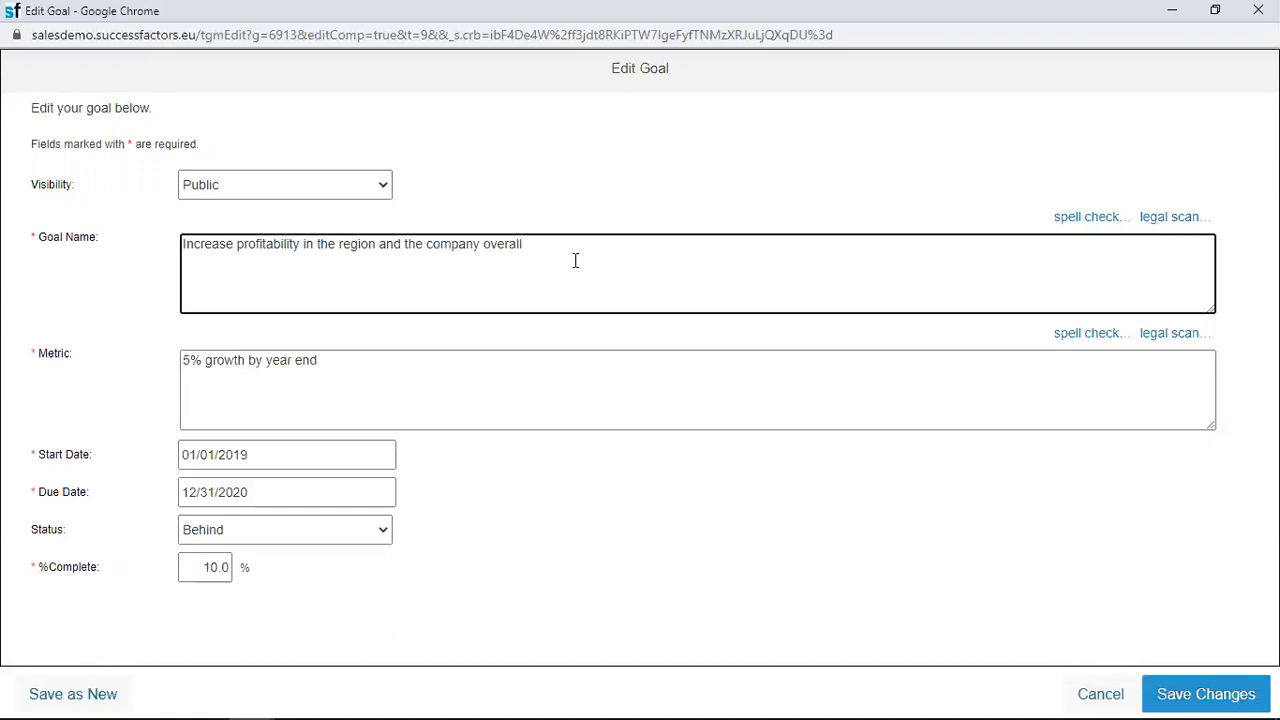
text(by)
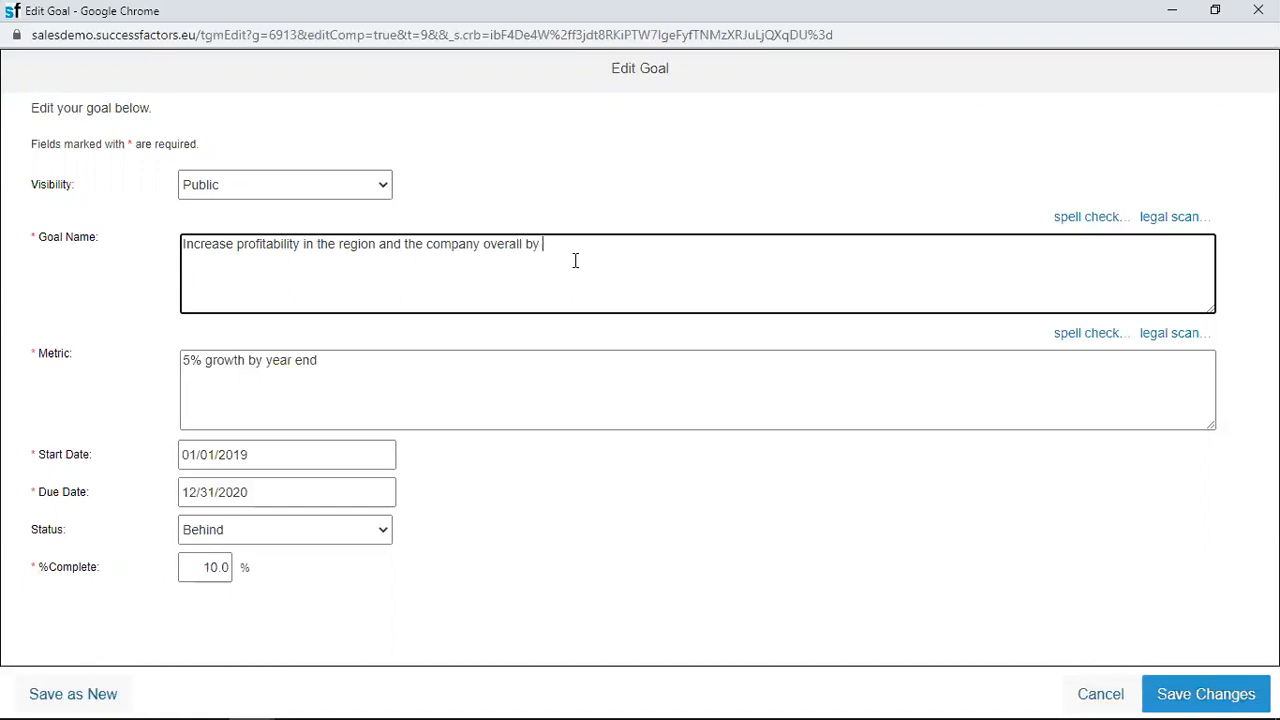
text(10)
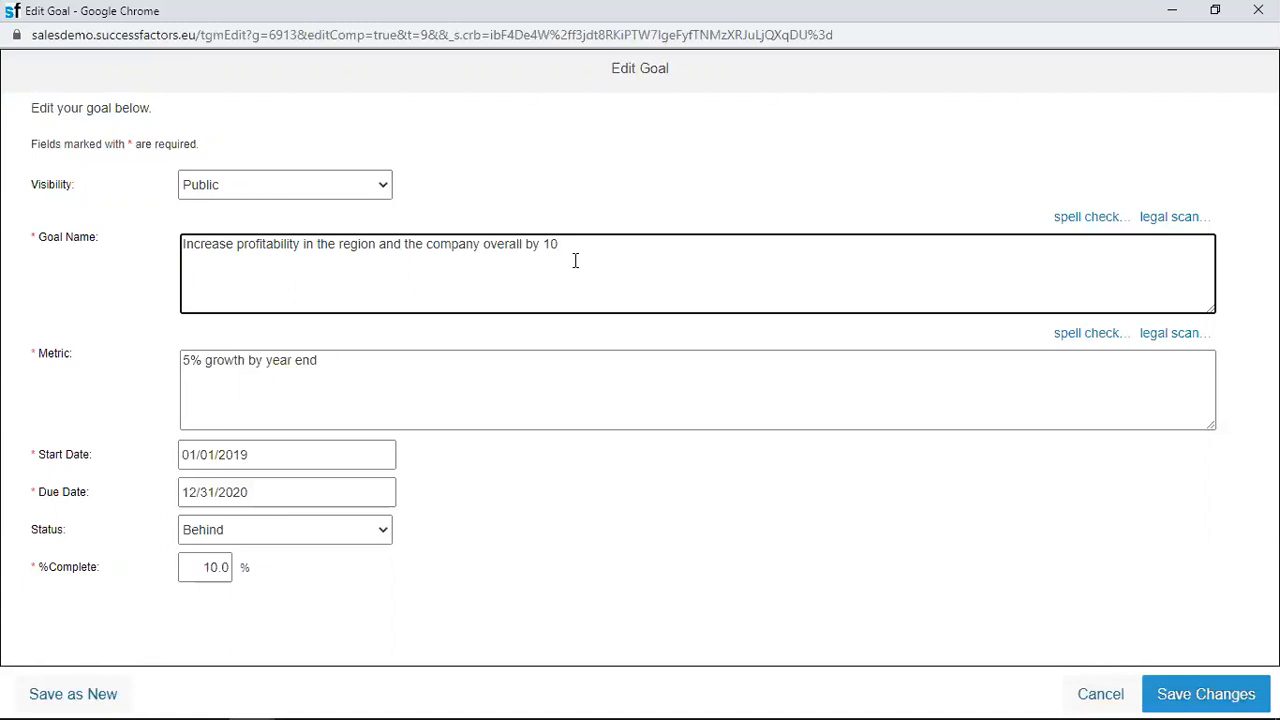
text(%.)
click(698, 390)
text(1)
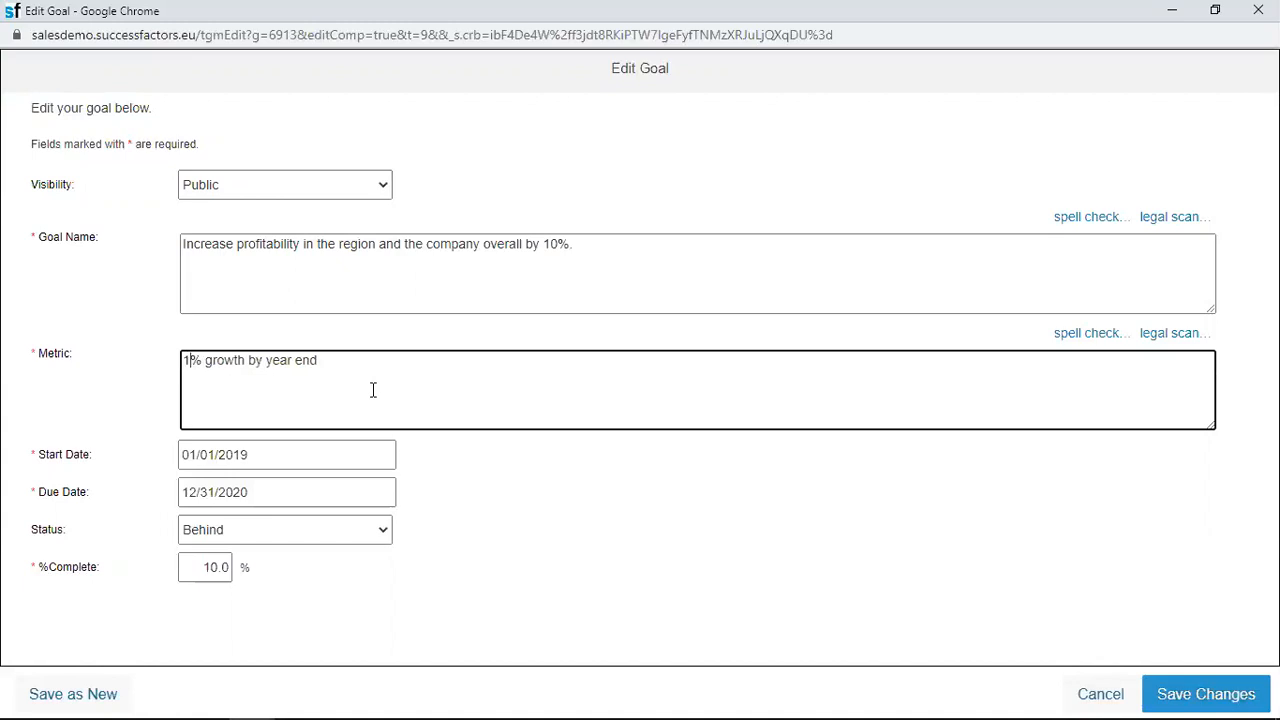
text(0)
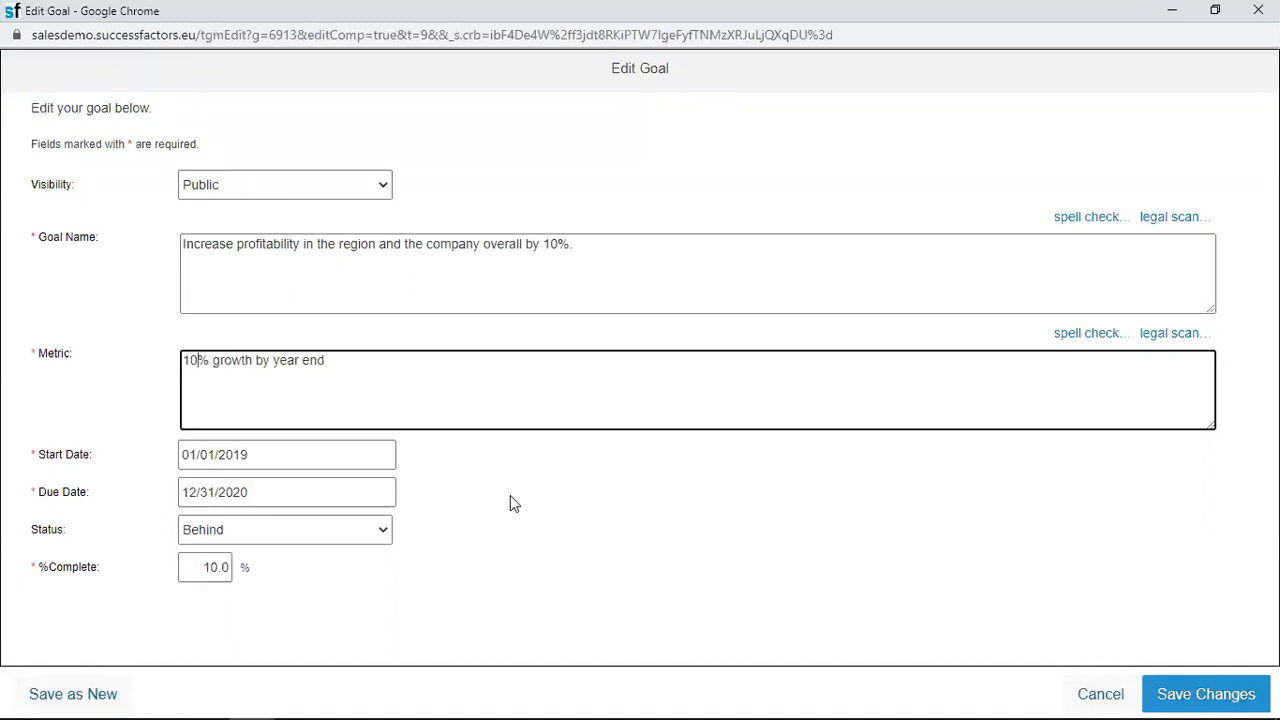
click(288, 492)
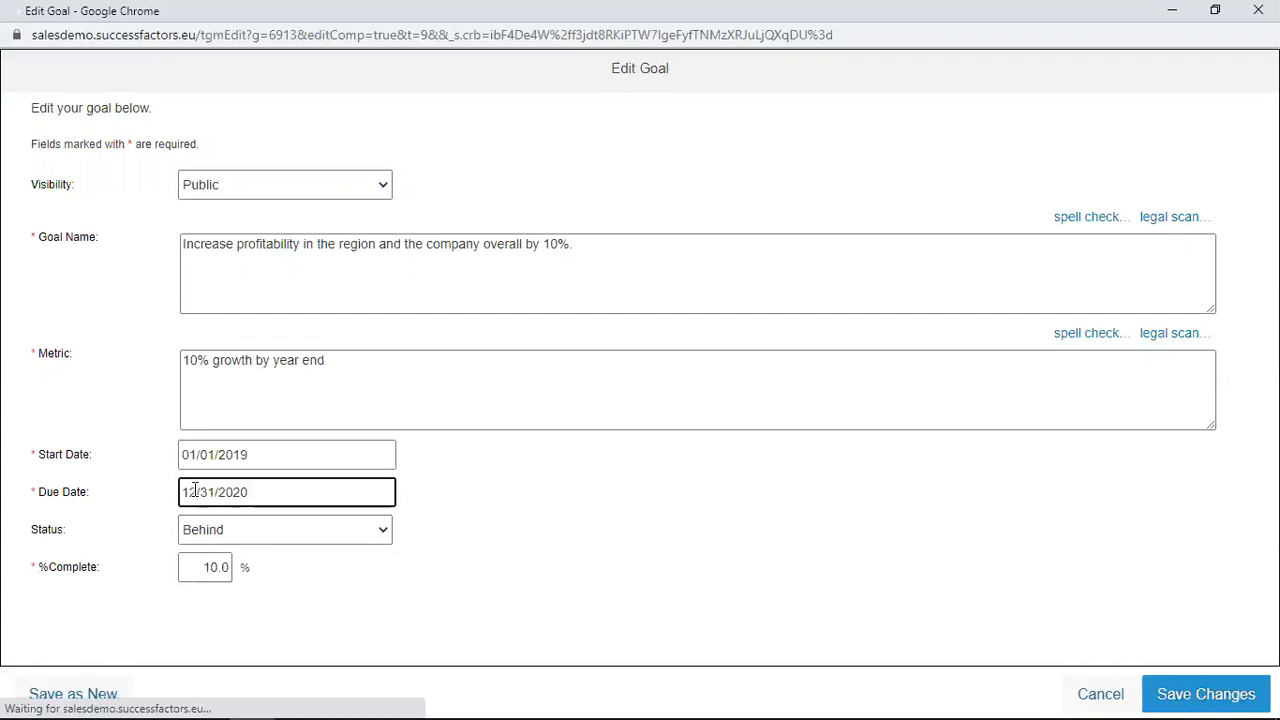
- Keep the due date 12/31/2020, set status to On Track and %Complete to 50
click(286, 492)
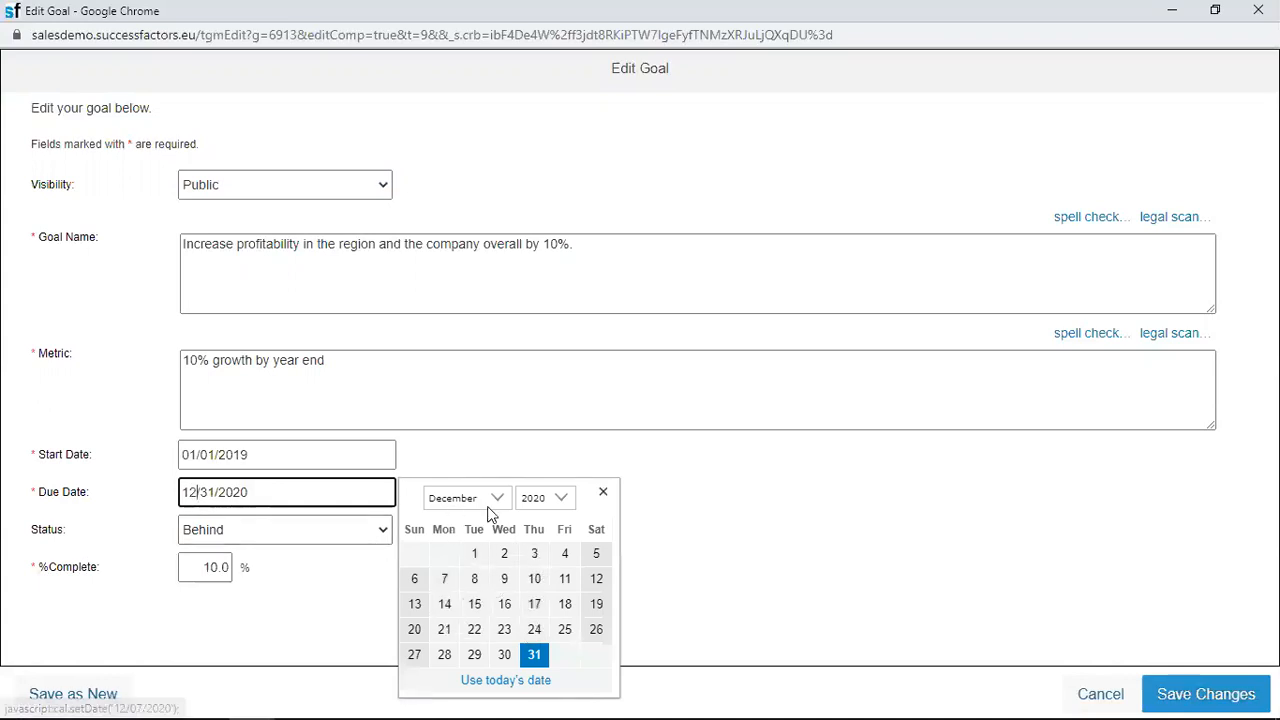
mouse_move(318, 624)
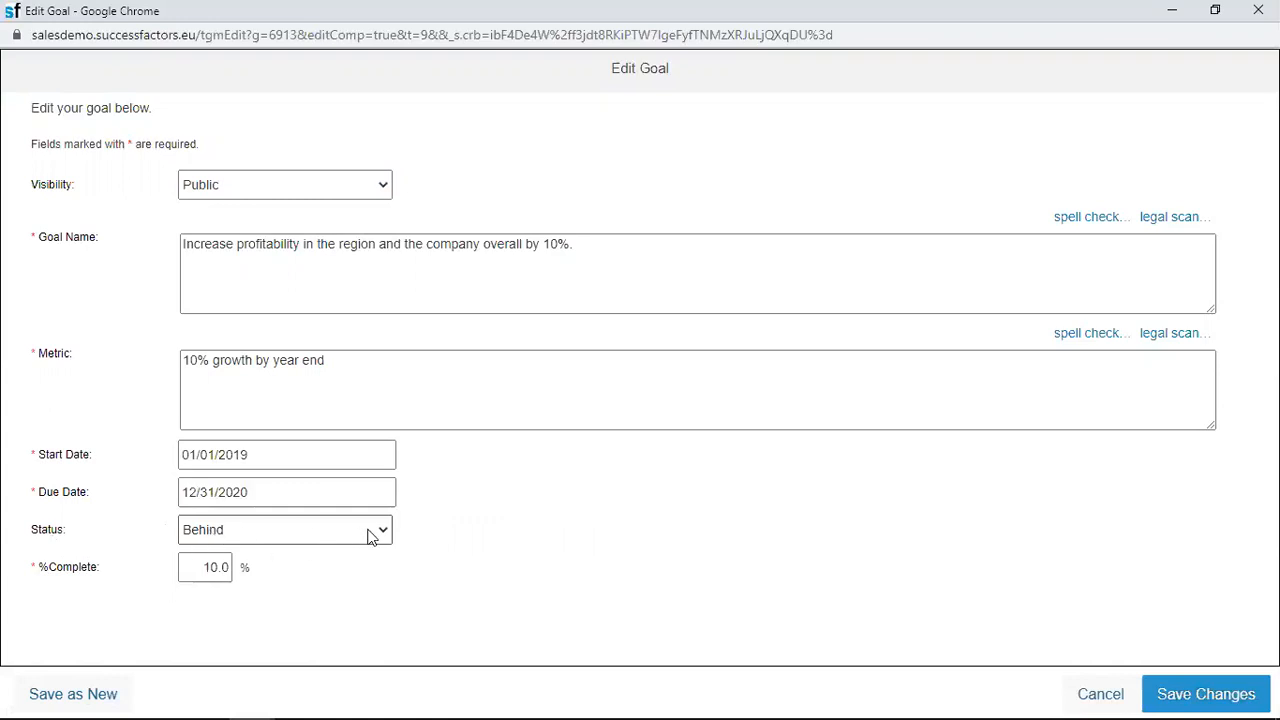
click(284, 528)
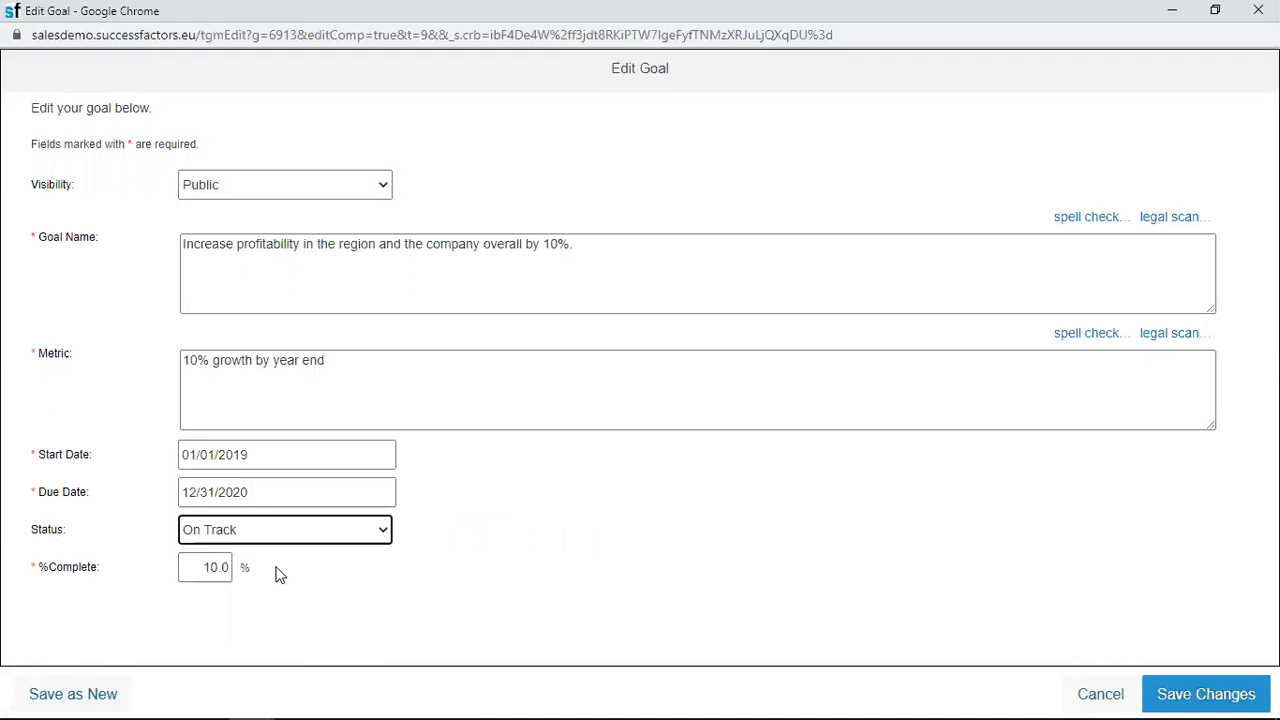
mouse_move(200, 624)
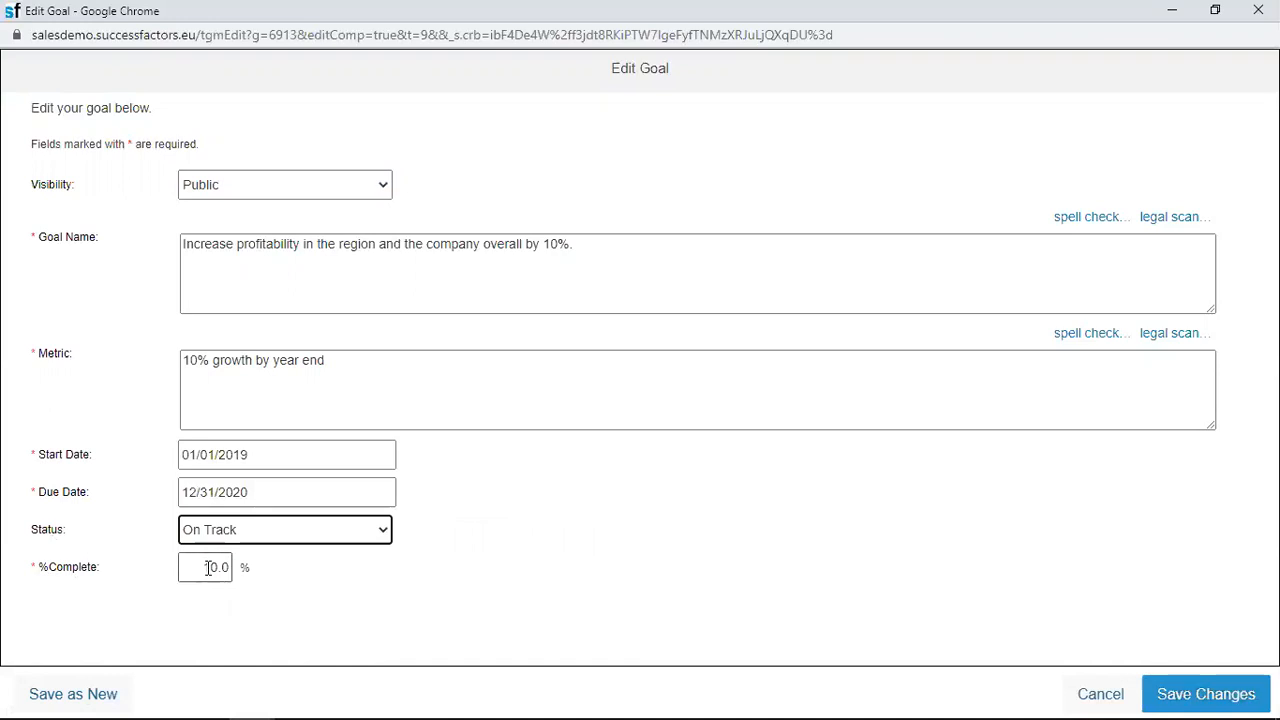
click(204, 568)
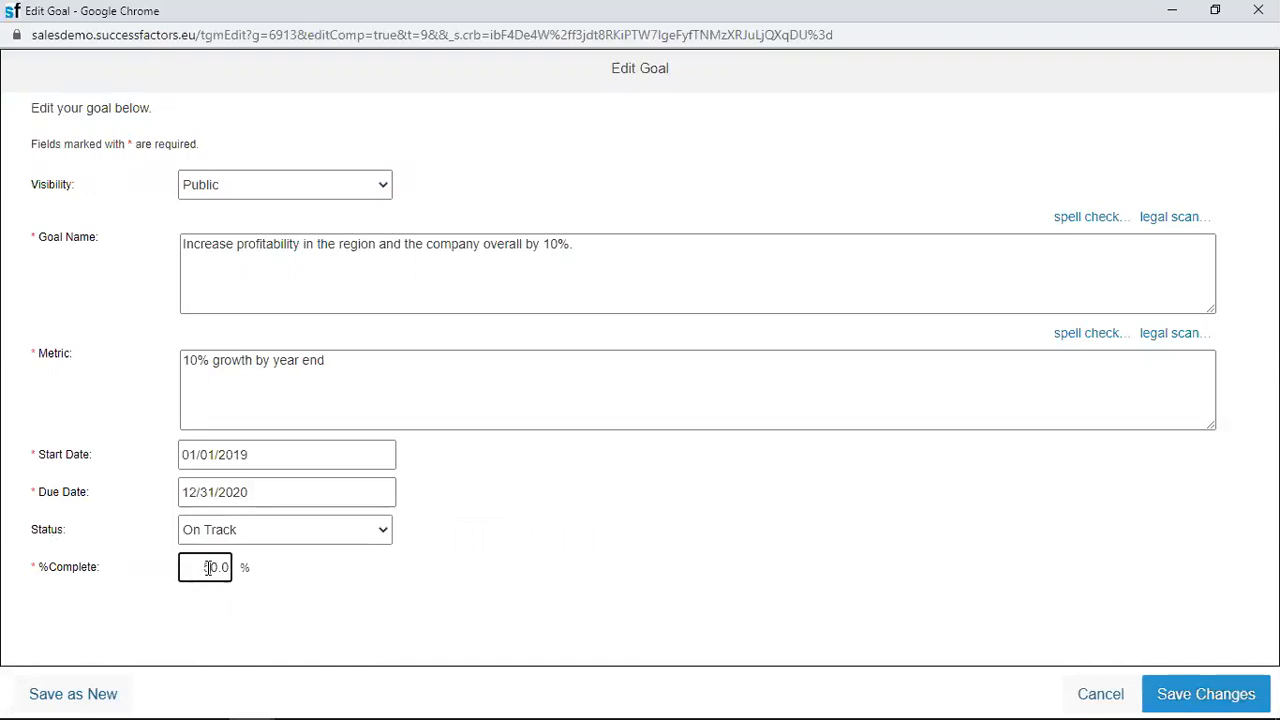
text(500)
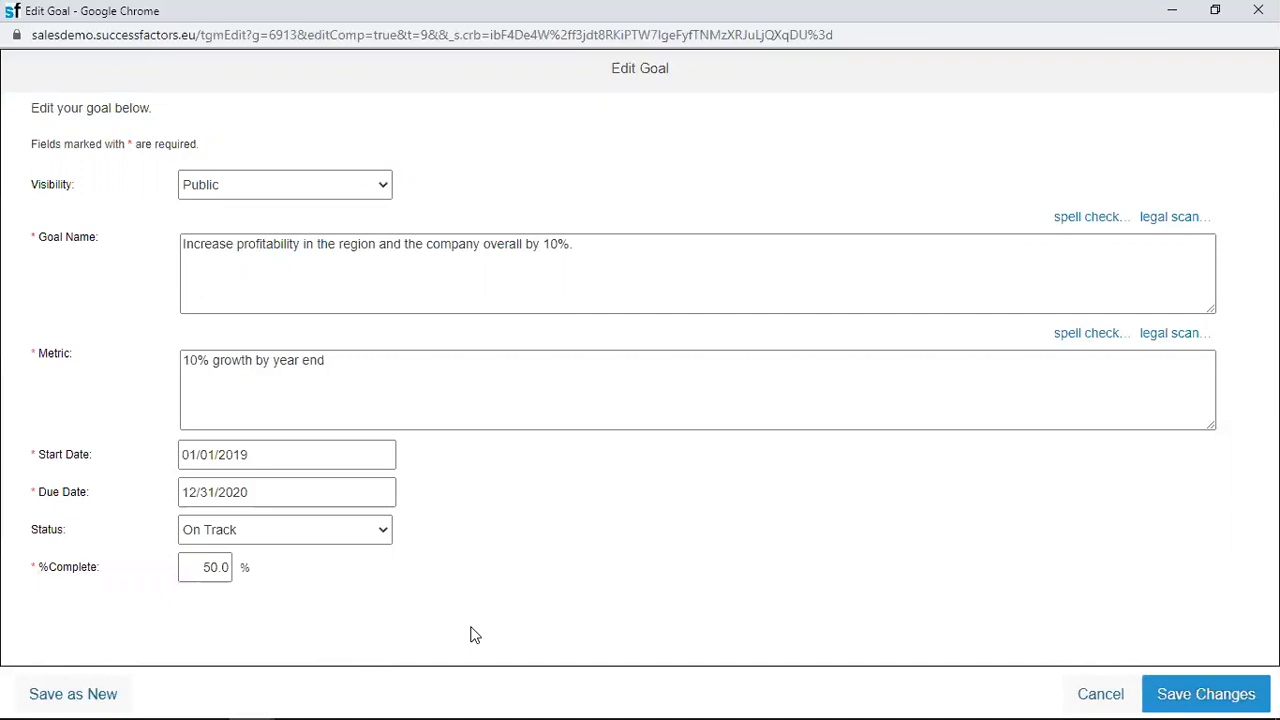
mouse_move(1022, 640)
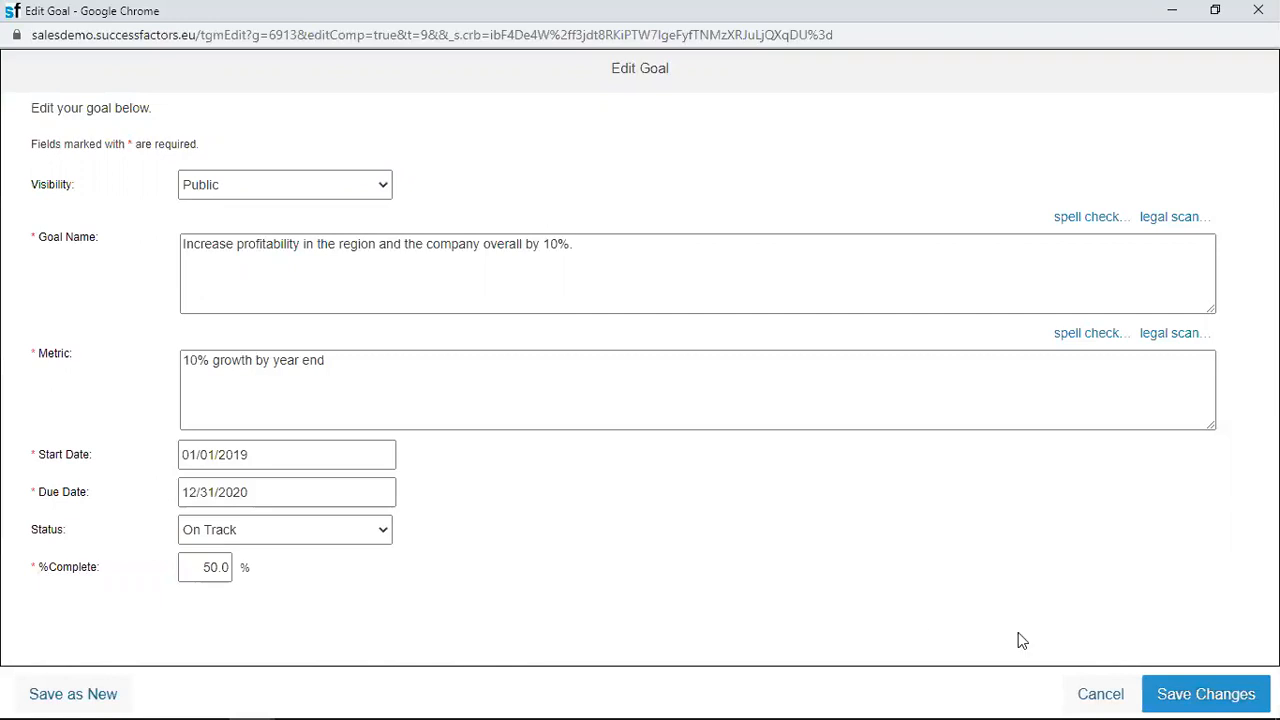
mouse_move(1176, 692)
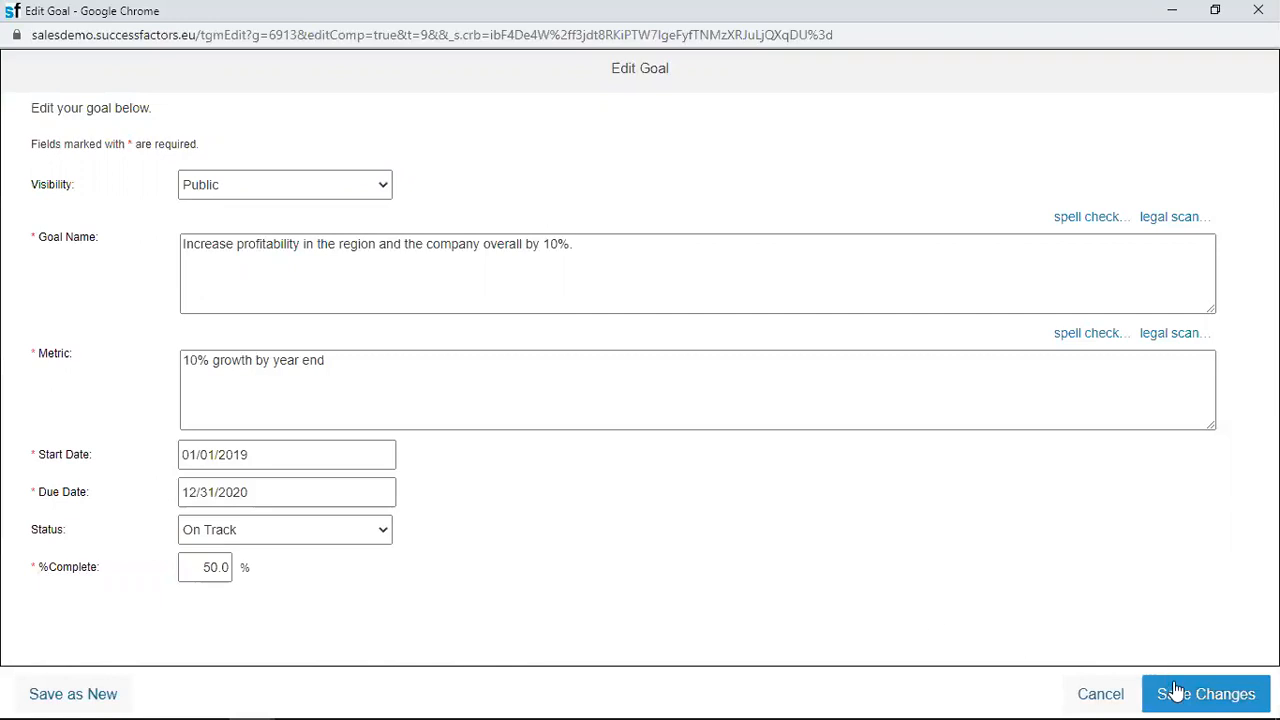
mouse_move(1206, 694)
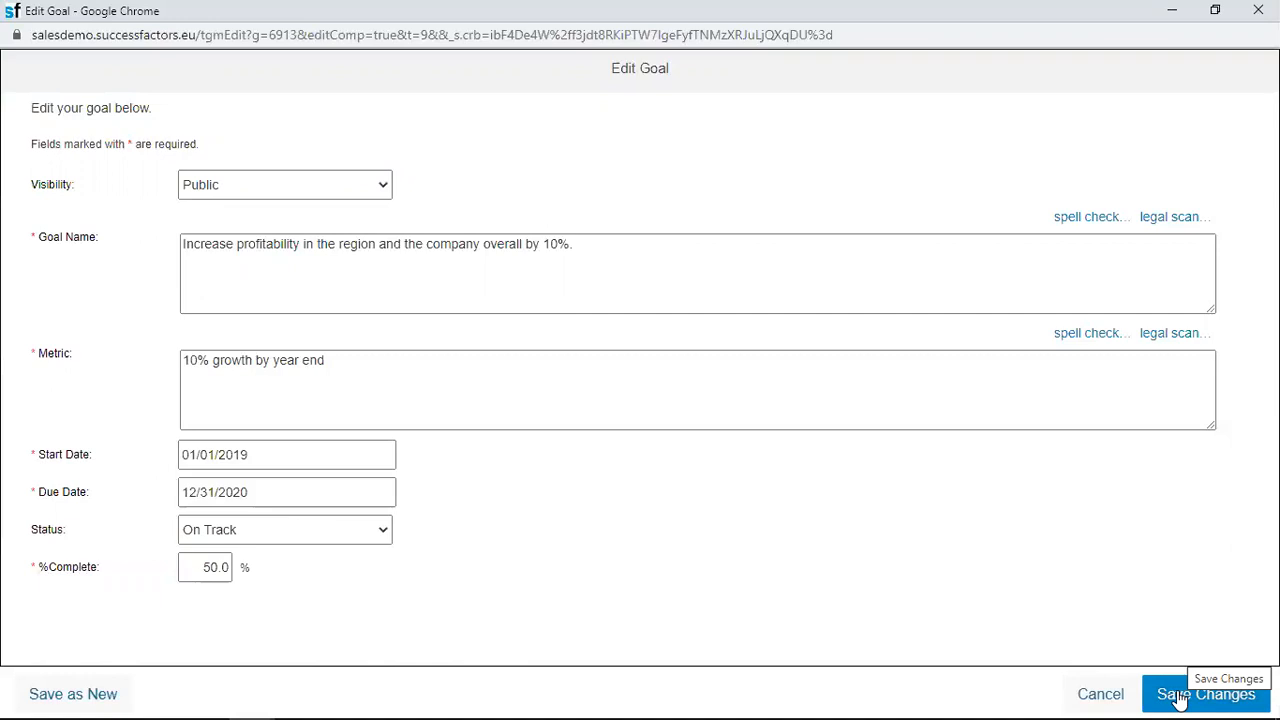
mouse_move(878, 54)
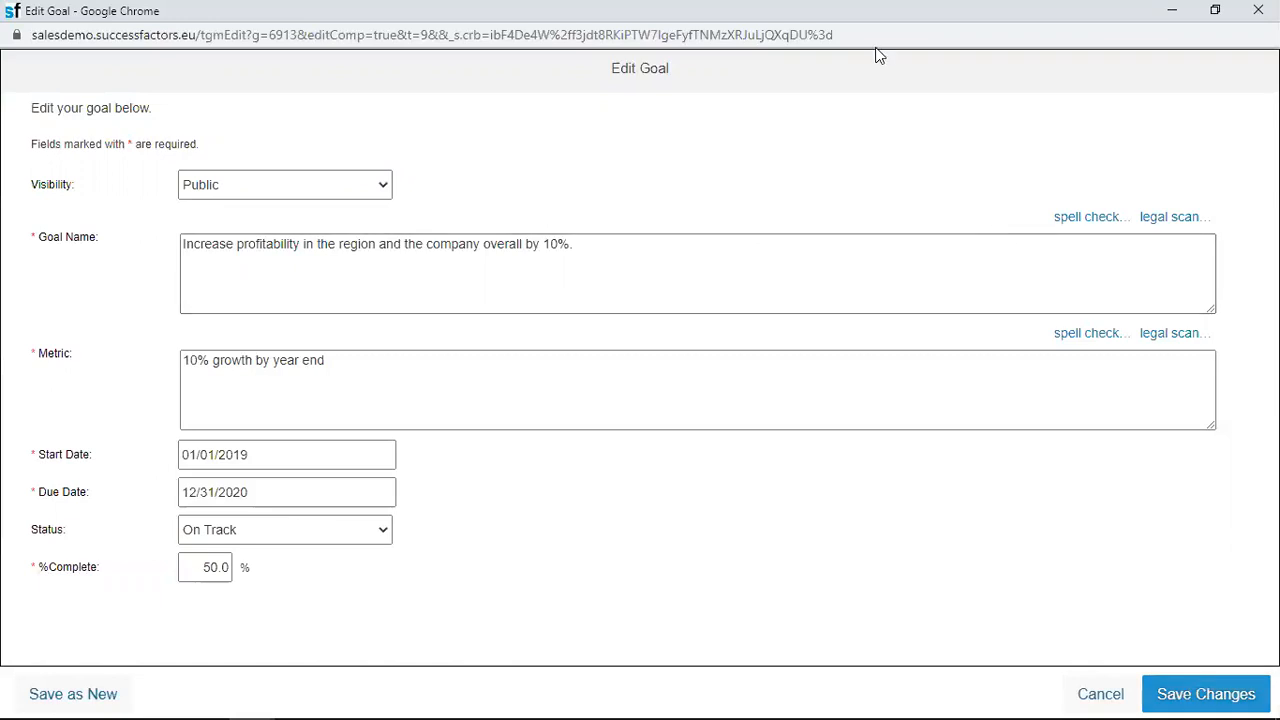
mouse_move(864, 36)
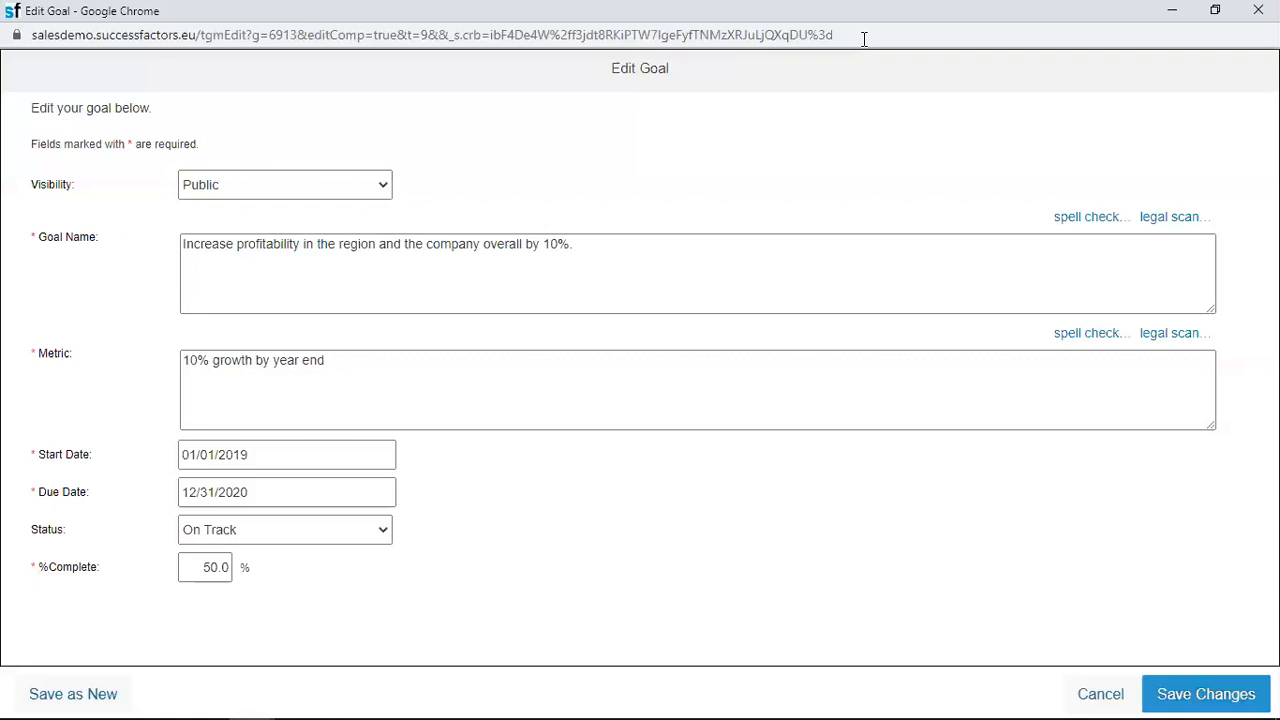
- Save the changes so the goal plan lists the profitability goal as On Track
click(1204, 692)
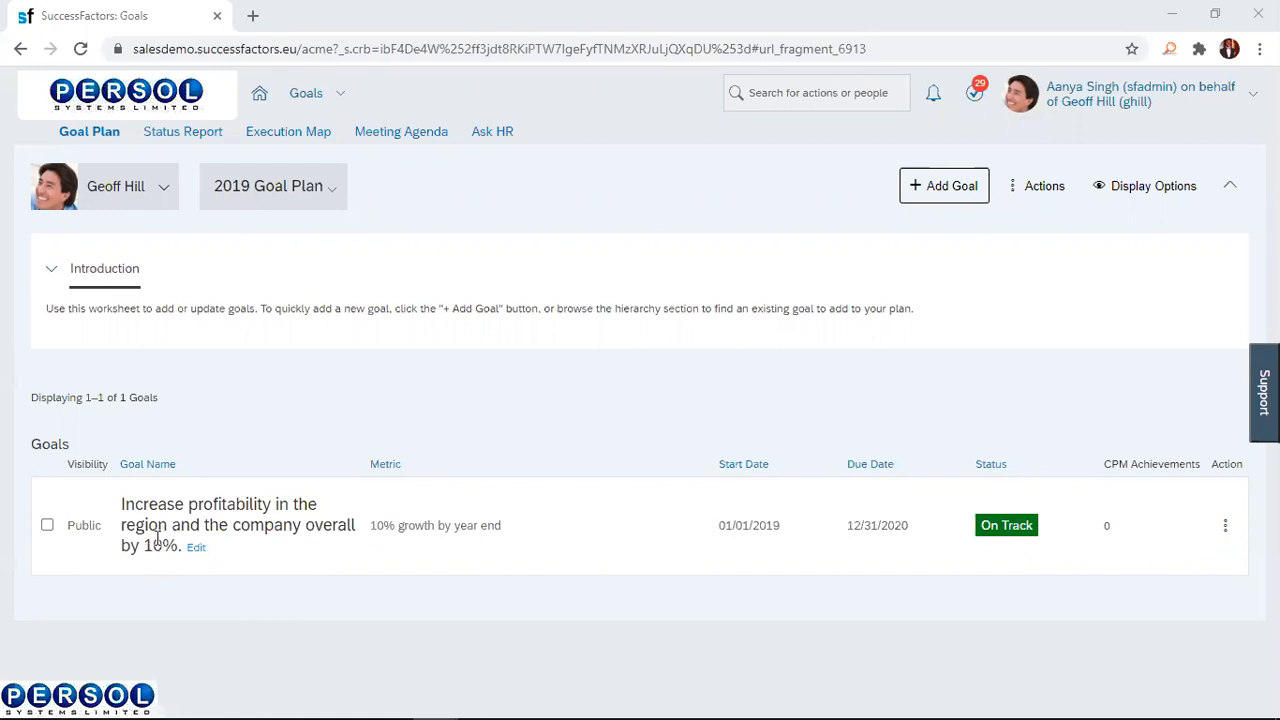
mouse_move(380, 540)
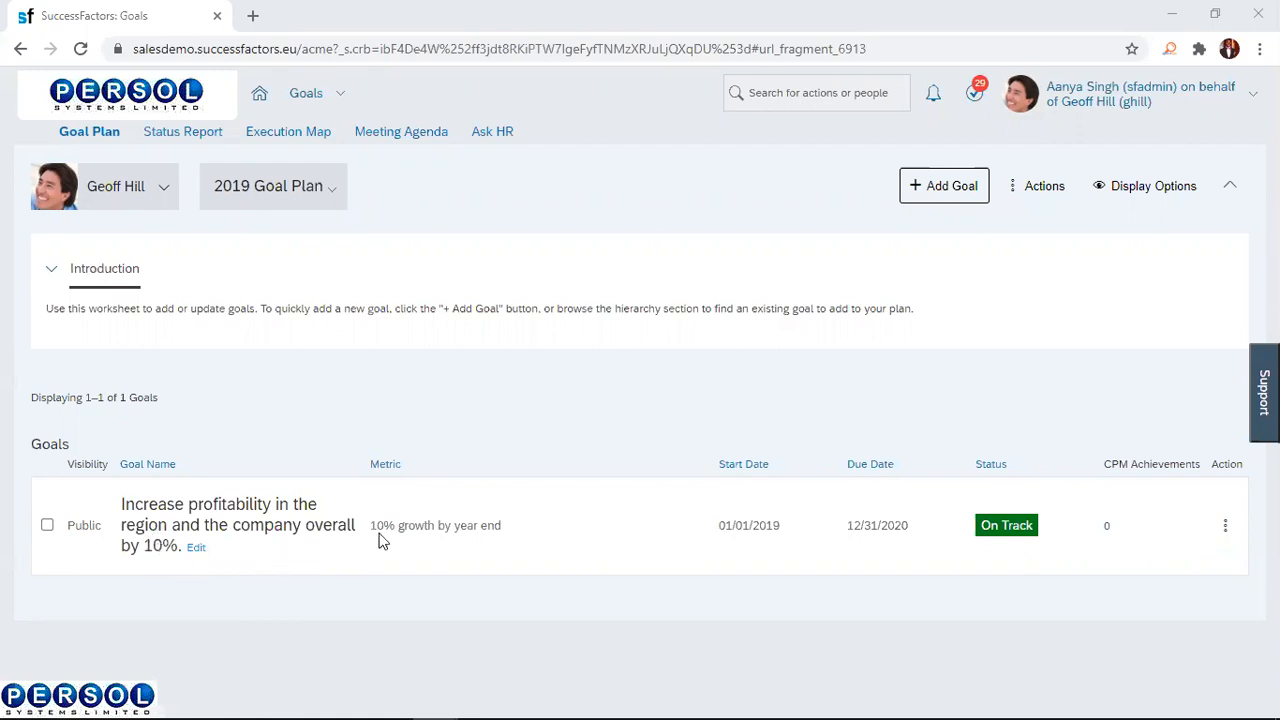
mouse_move(448, 568)
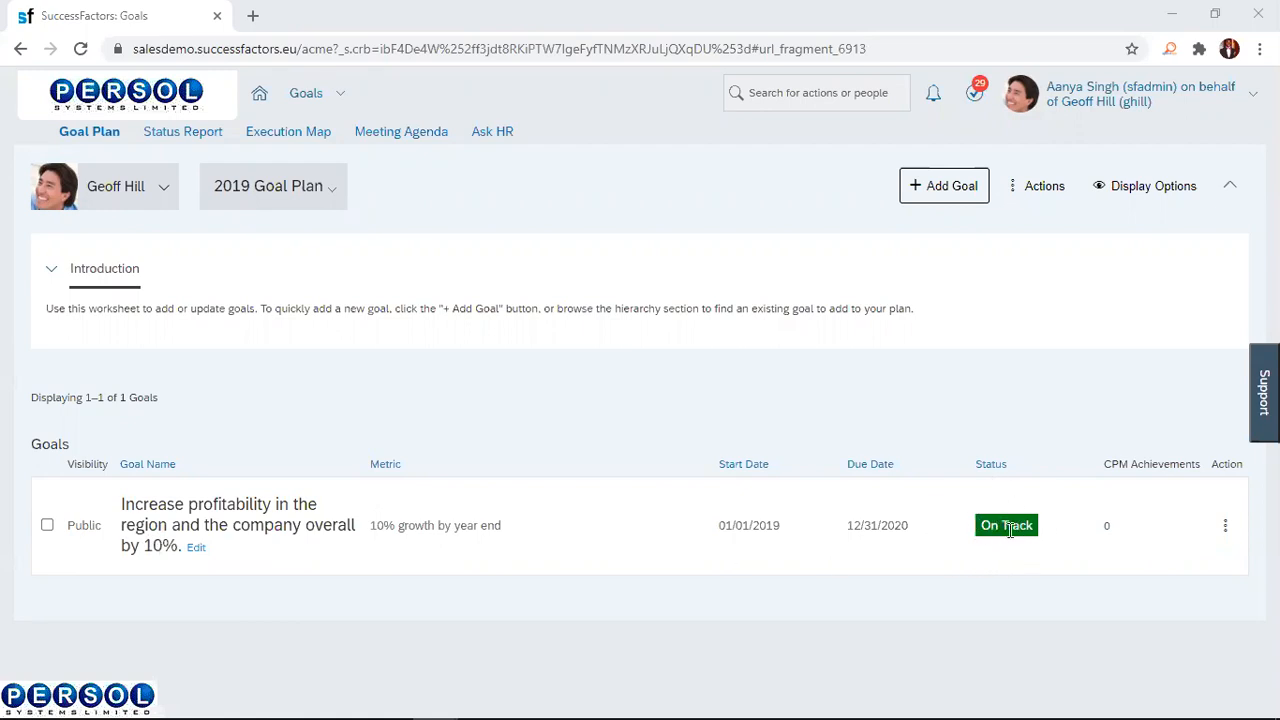
mouse_move(636, 410)
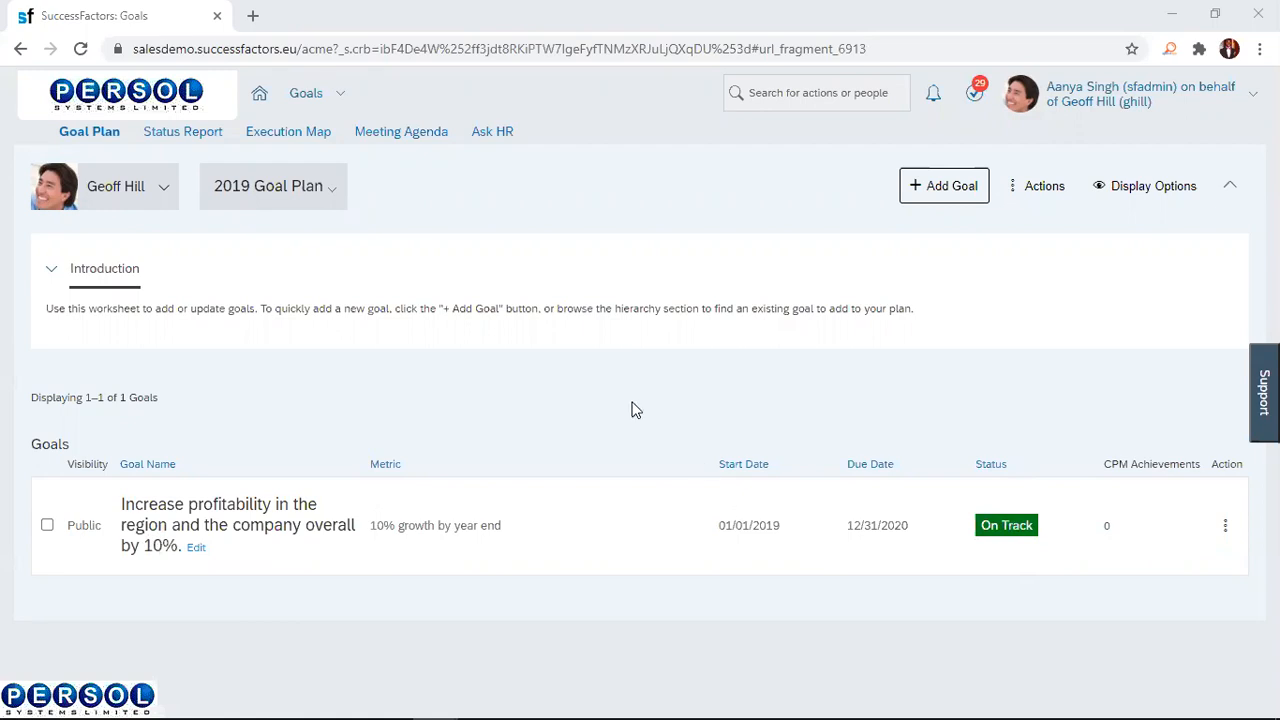
mouse_move(616, 398)
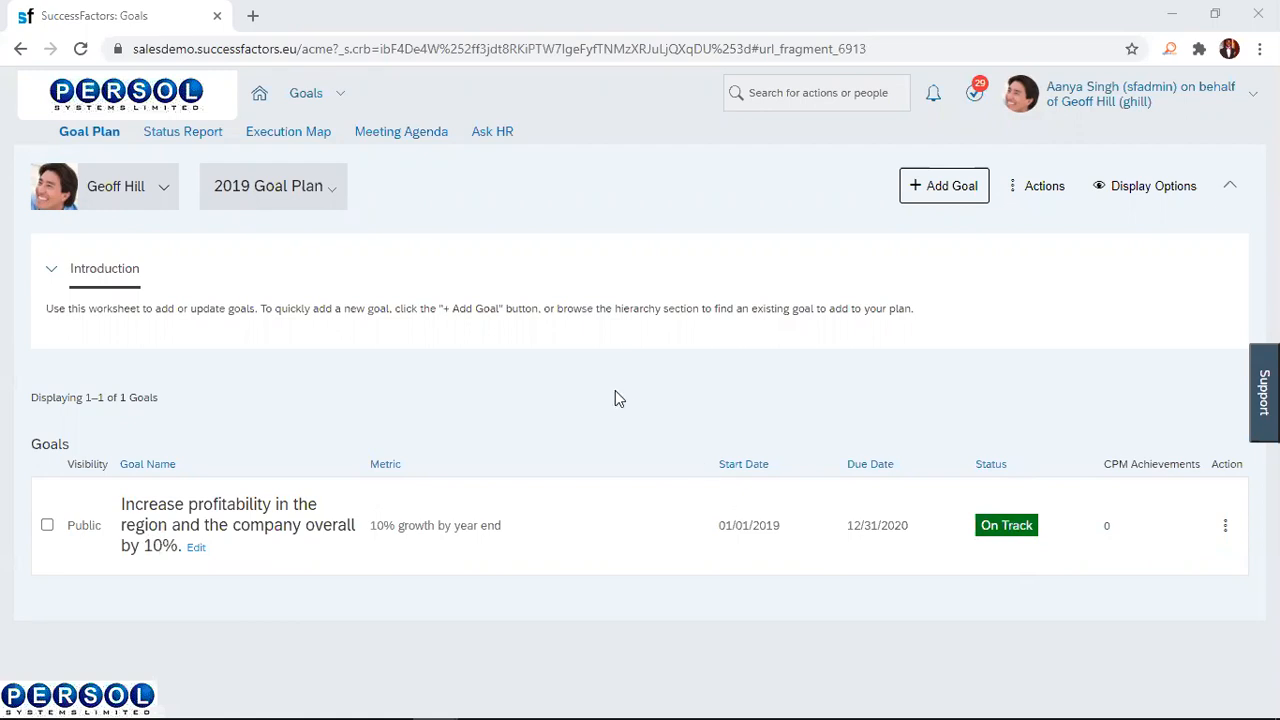